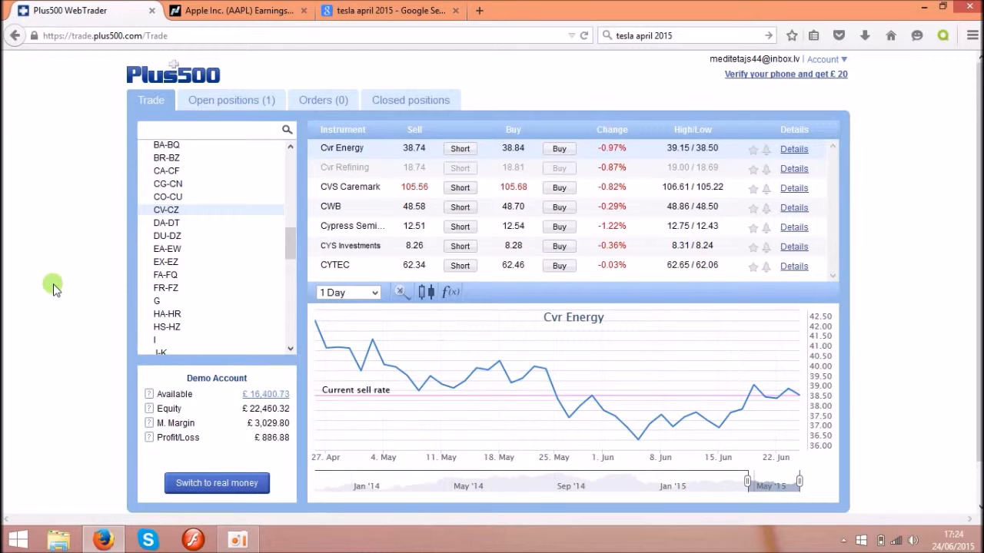
{"action": "mouse_move", "coordinate": [430, 289]}
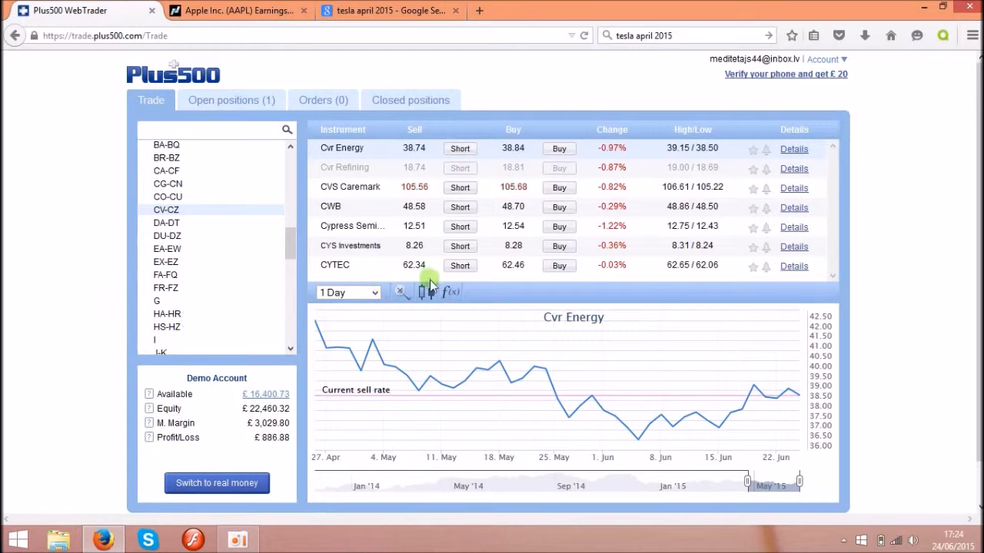
{"action": "mouse_move", "coordinate": [507, 337]}
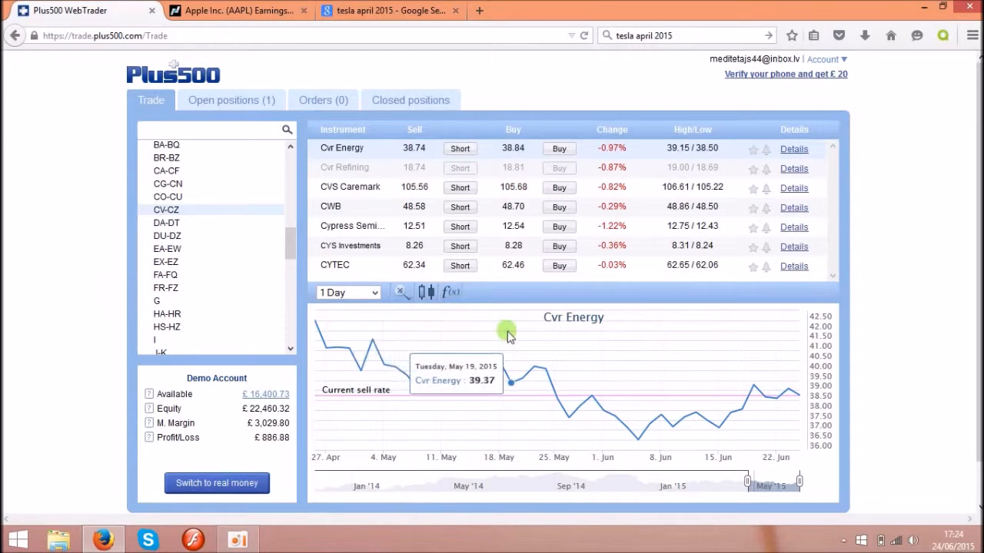
{"action": "mouse_move", "coordinate": [513, 407]}
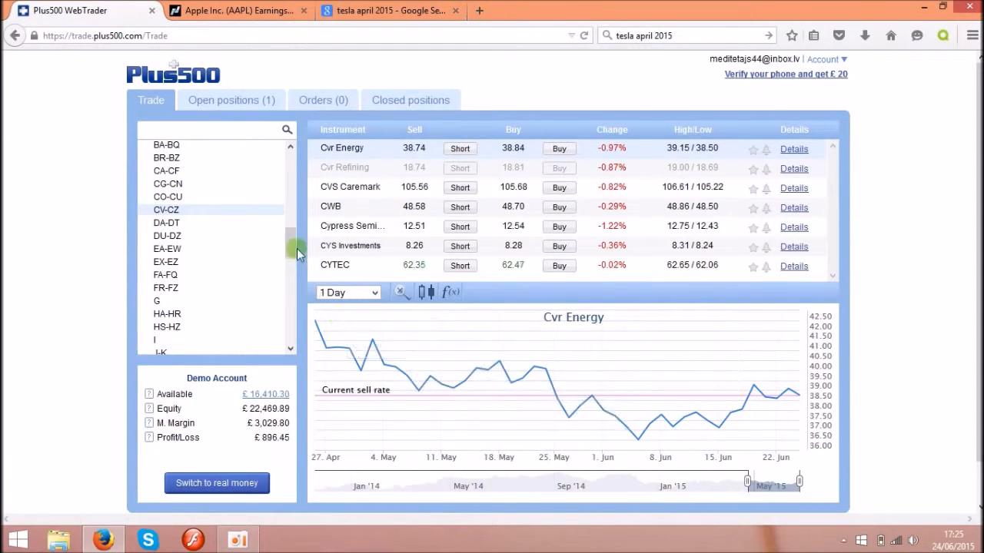
{"action": "mouse_move", "coordinate": [123, 82]}
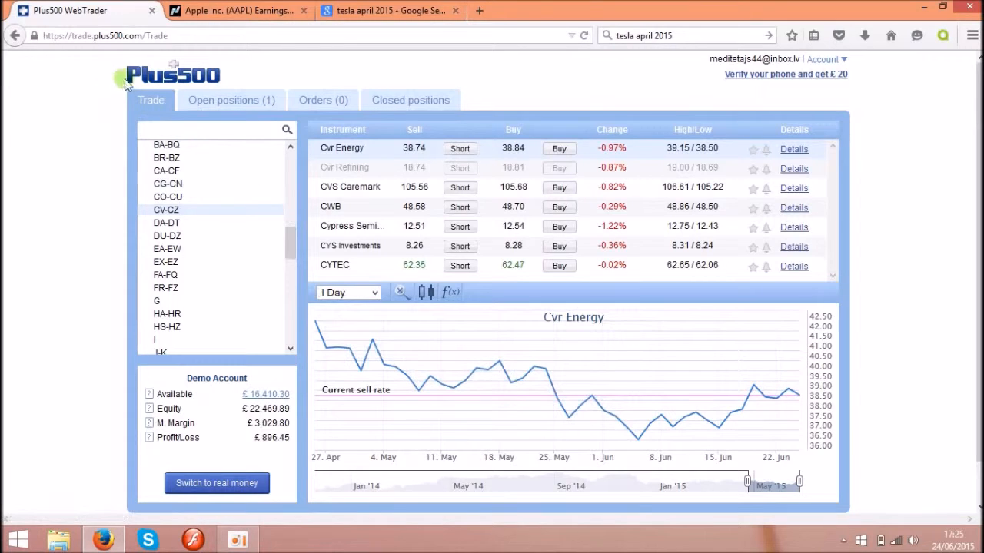
{"action": "mouse_move", "coordinate": [113, 118]}
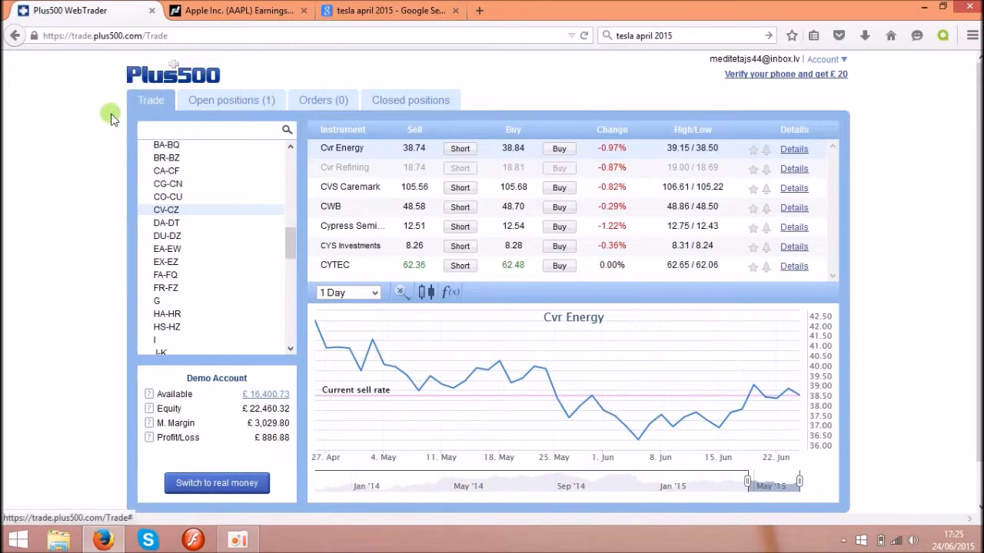
{"action": "mouse_move", "coordinate": [43, 193]}
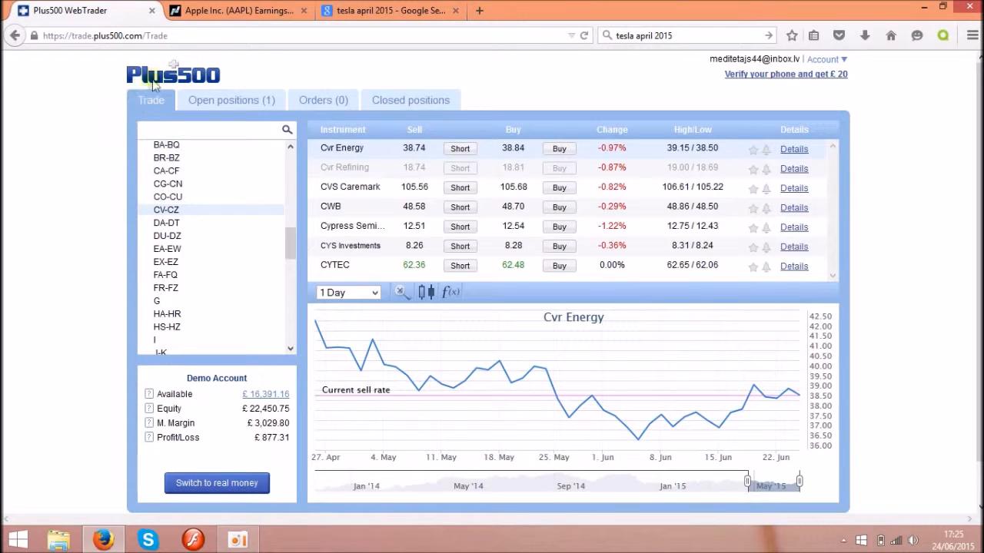
{"action": "mouse_move", "coordinate": [50, 192]}
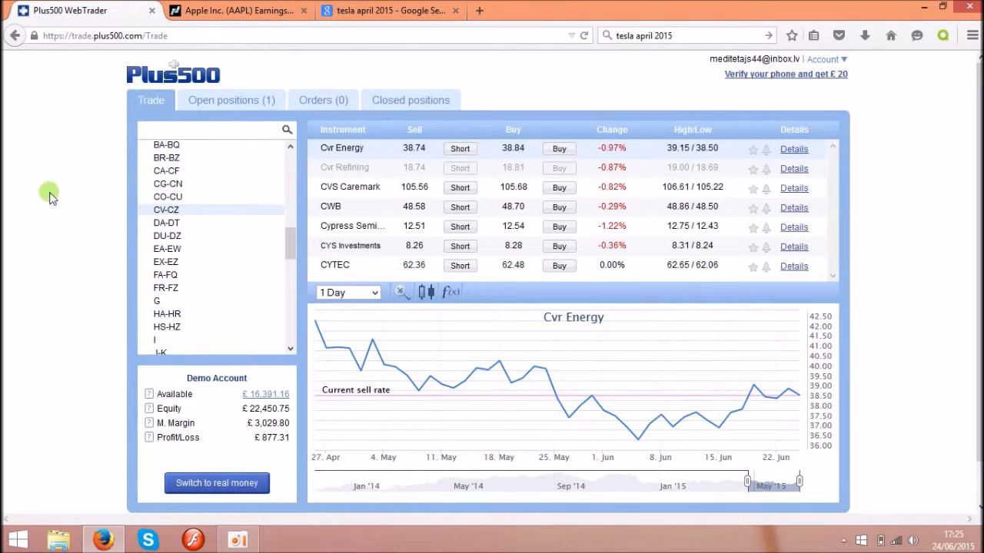
{"action": "mouse_move", "coordinate": [39, 214]}
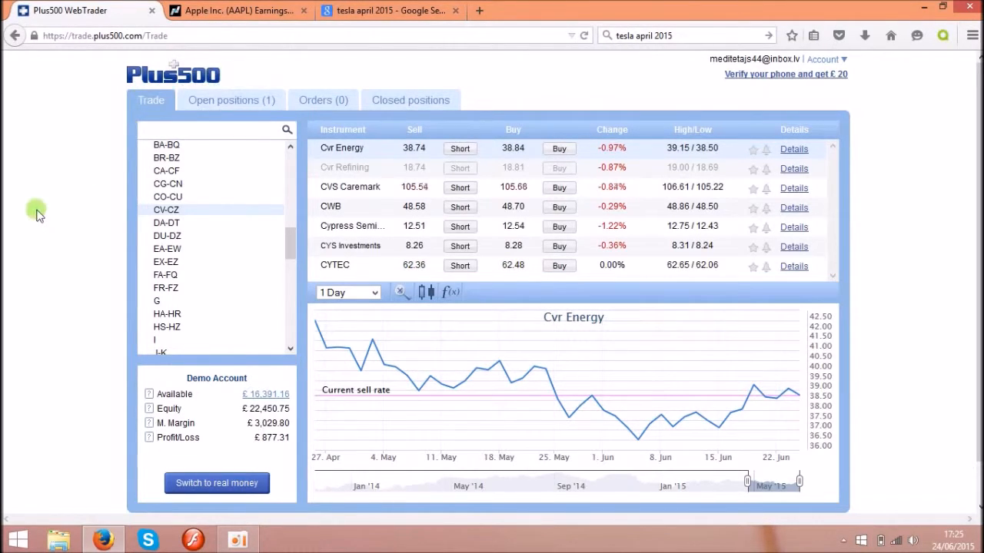
{"action": "mouse_move", "coordinate": [65, 152]}
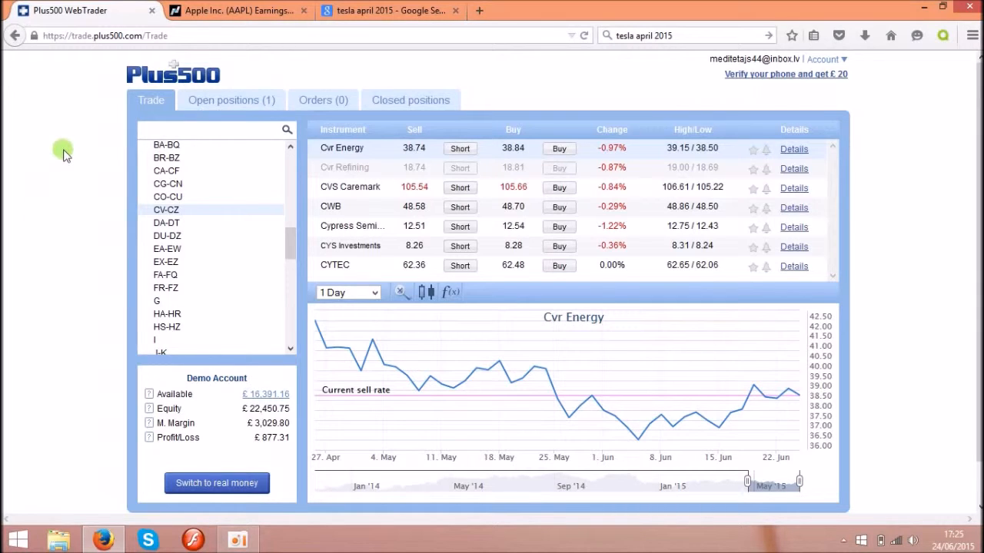
{"action": "mouse_move", "coordinate": [91, 195]}
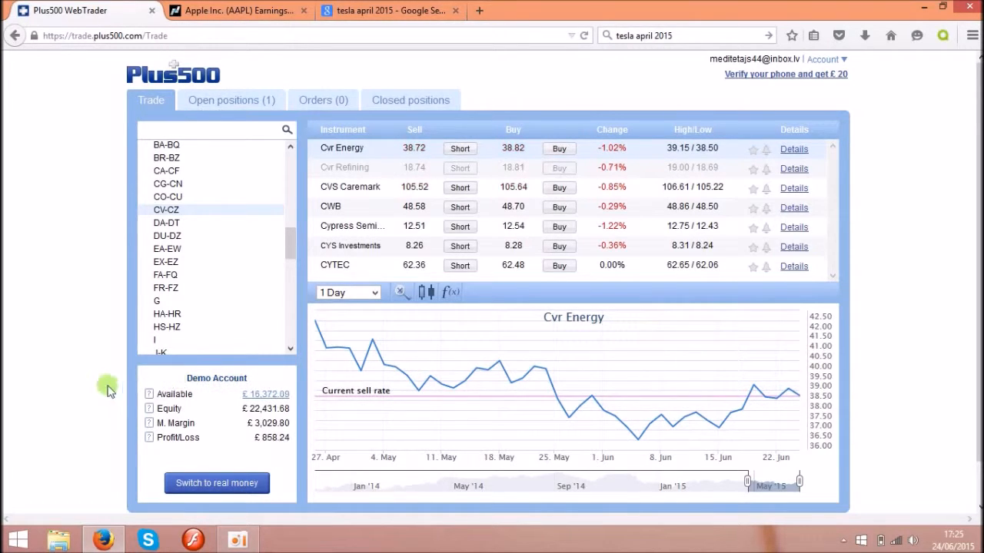
{"action": "mouse_move", "coordinate": [254, 405]}
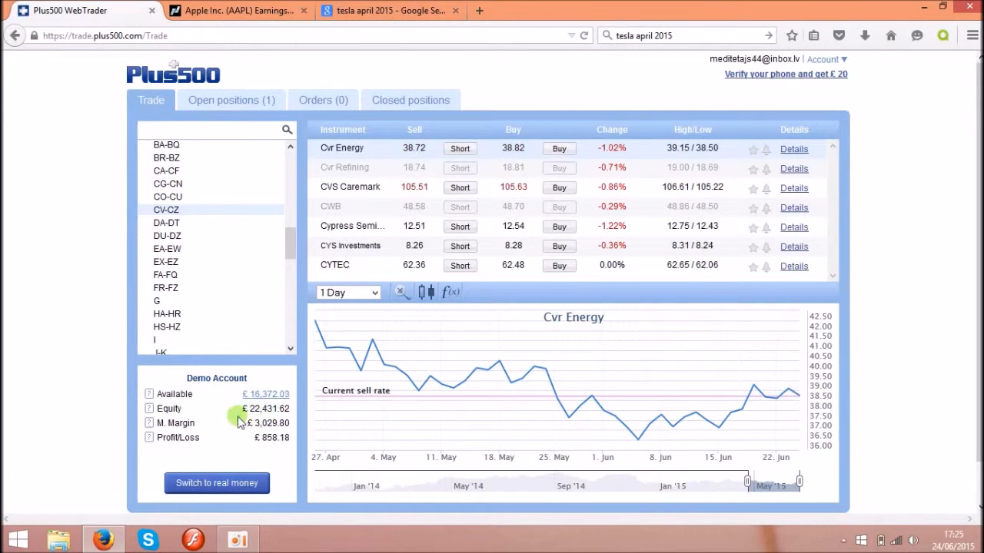
{"action": "mouse_move", "coordinate": [272, 438]}
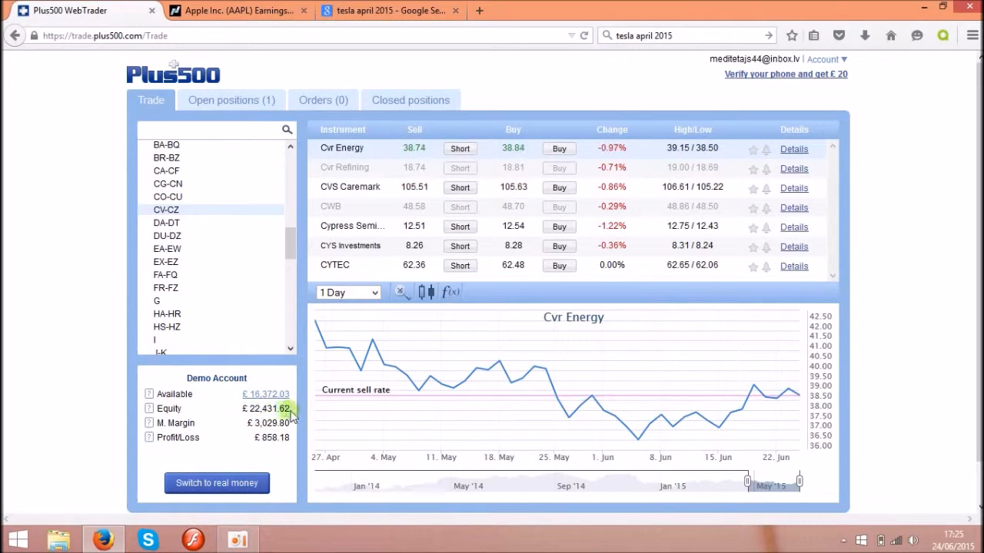
{"action": "mouse_move", "coordinate": [265, 438]}
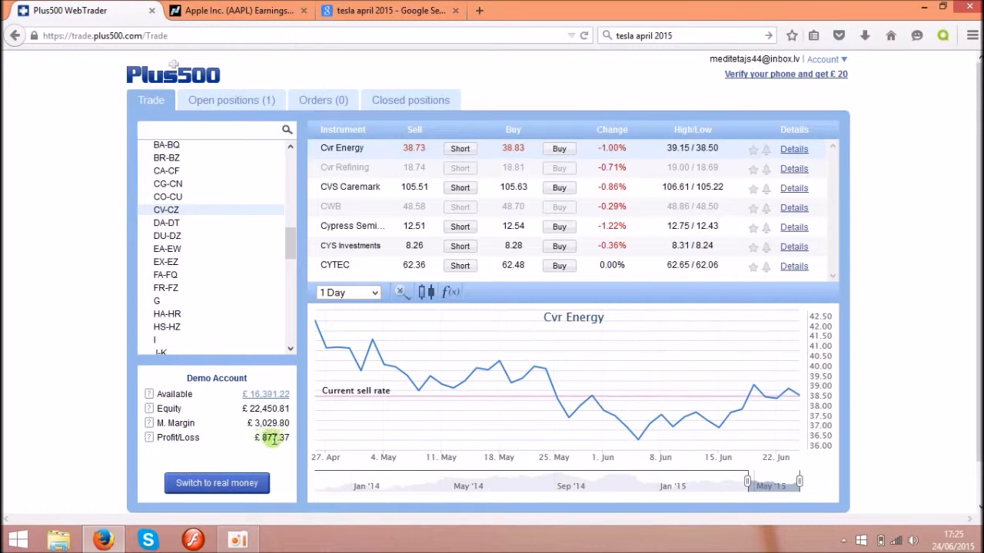
{"action": "mouse_move", "coordinate": [248, 451]}
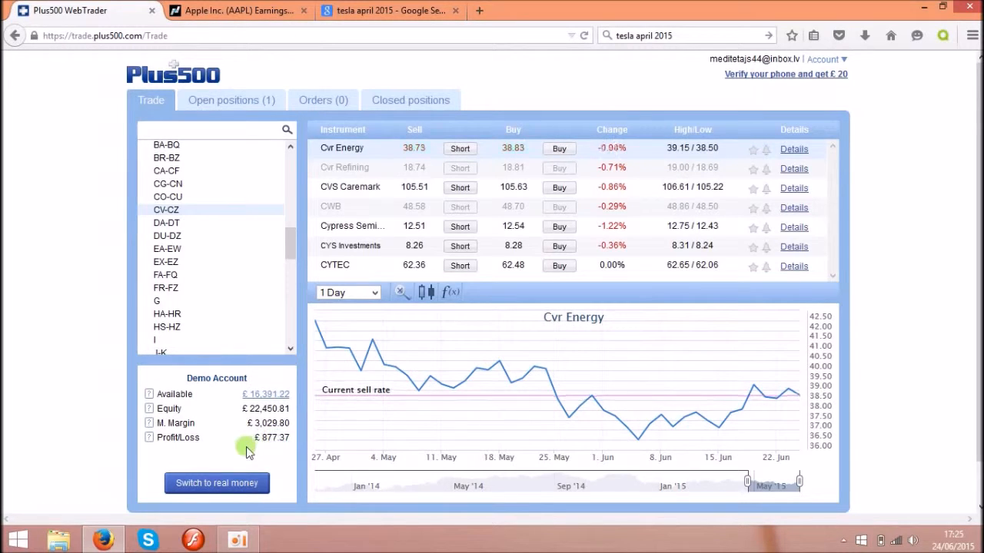
{"action": "mouse_move", "coordinate": [361, 408]}
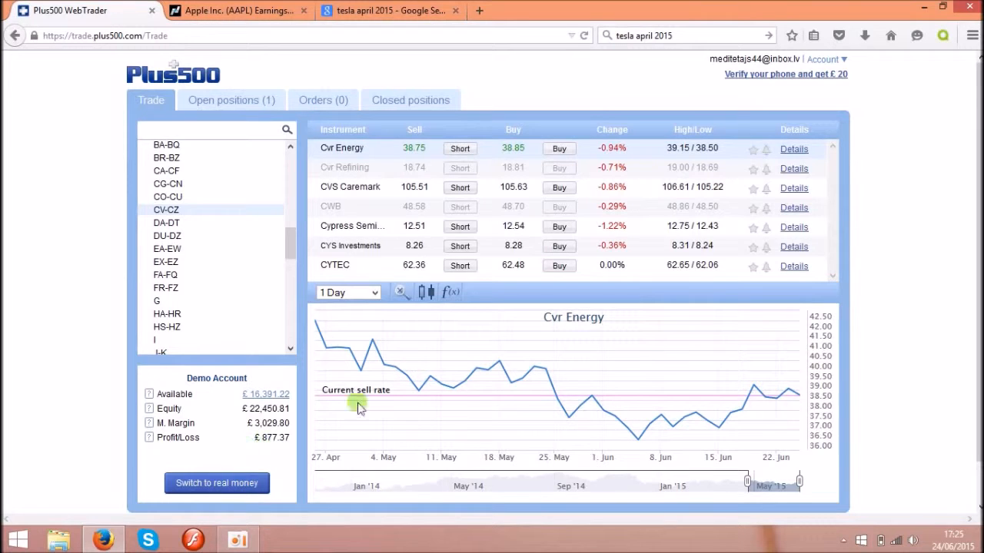
{"action": "mouse_move", "coordinate": [565, 411]}
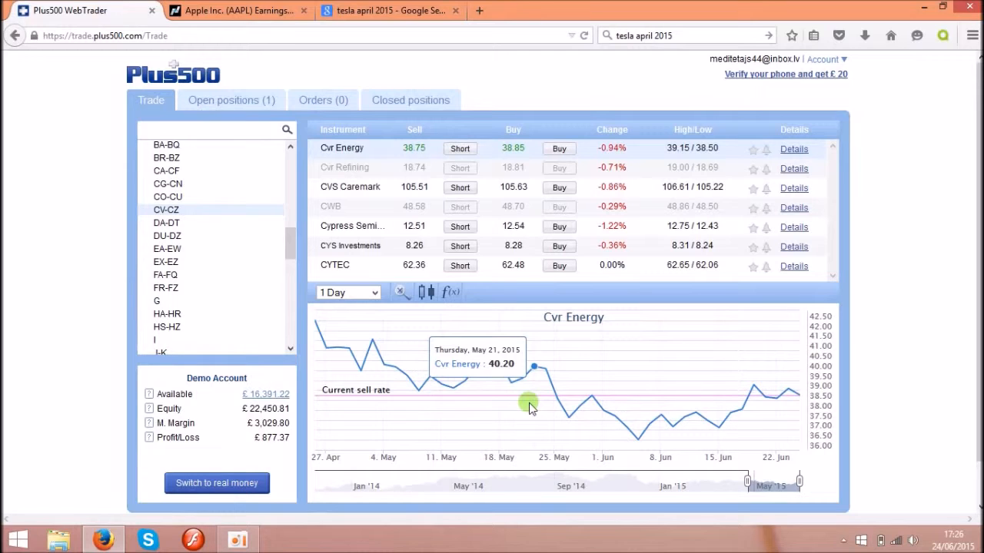
{"action": "mouse_move", "coordinate": [495, 409]}
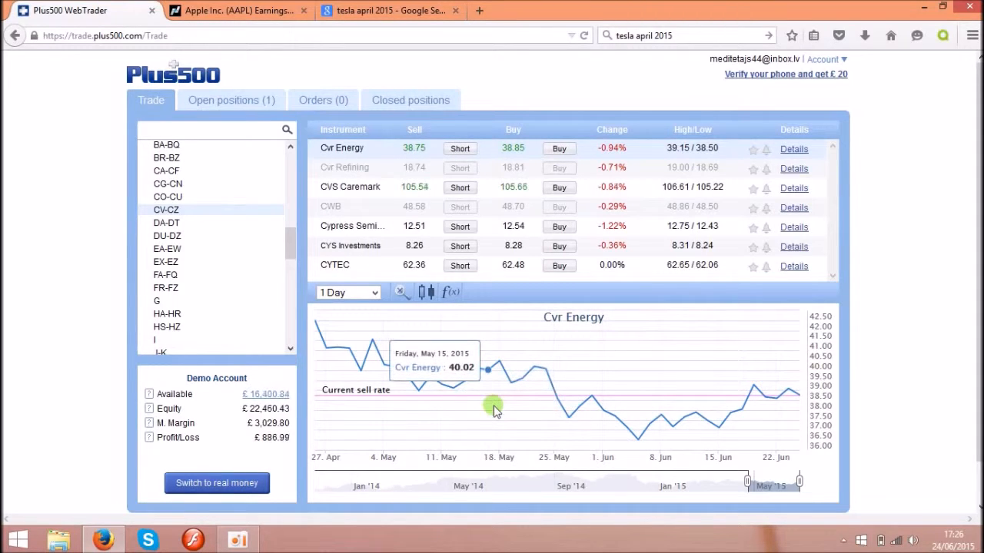
{"action": "mouse_move", "coordinate": [534, 388]}
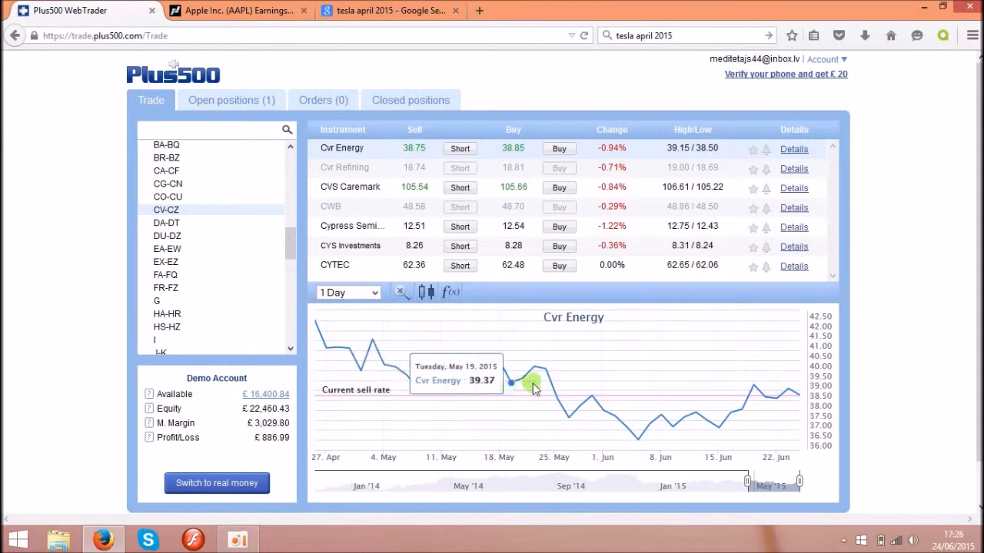
{"action": "mouse_move", "coordinate": [653, 236]}
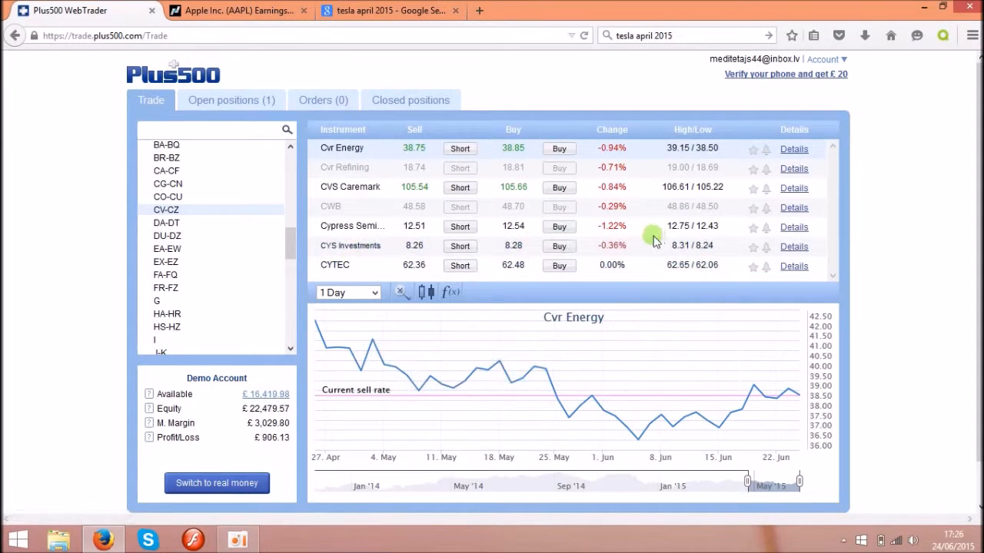
{"action": "mouse_move", "coordinate": [232, 283]}
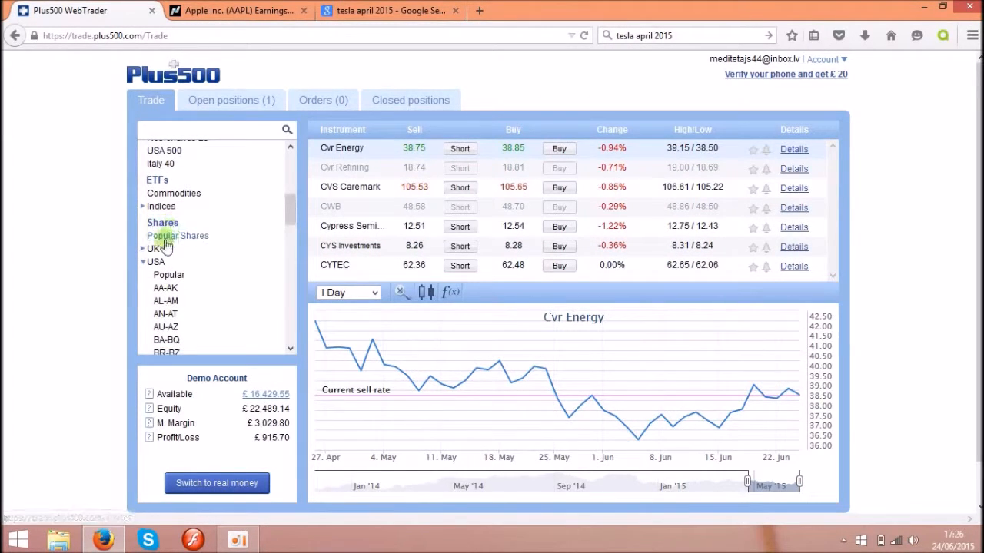
{"action": "mouse_move", "coordinate": [243, 251]}
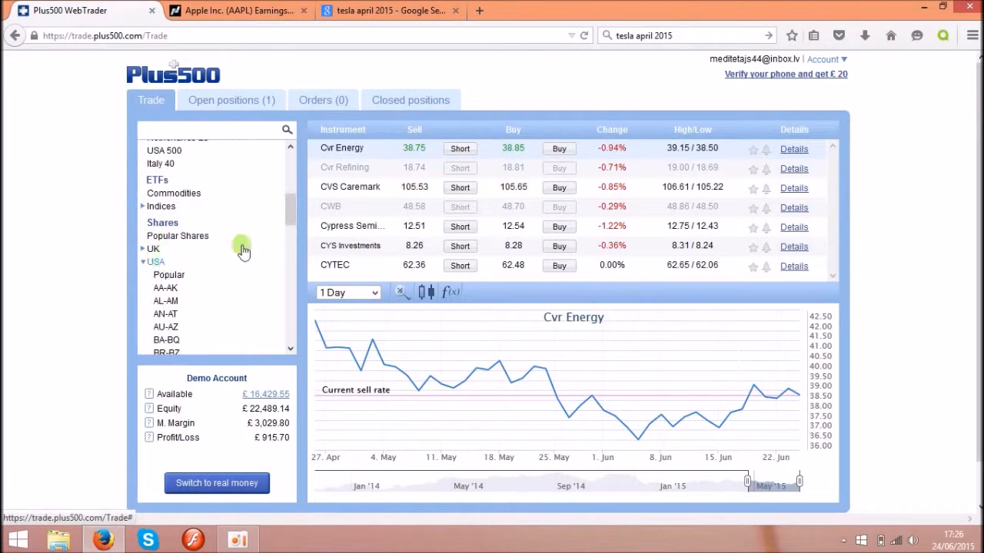
Step: Open the US AN–AT share group, from Analog Devices to AOL, with Anadarko Petroleum's chart
{"action": "scroll", "scroll_direction": "down", "scroll_amount": 3}
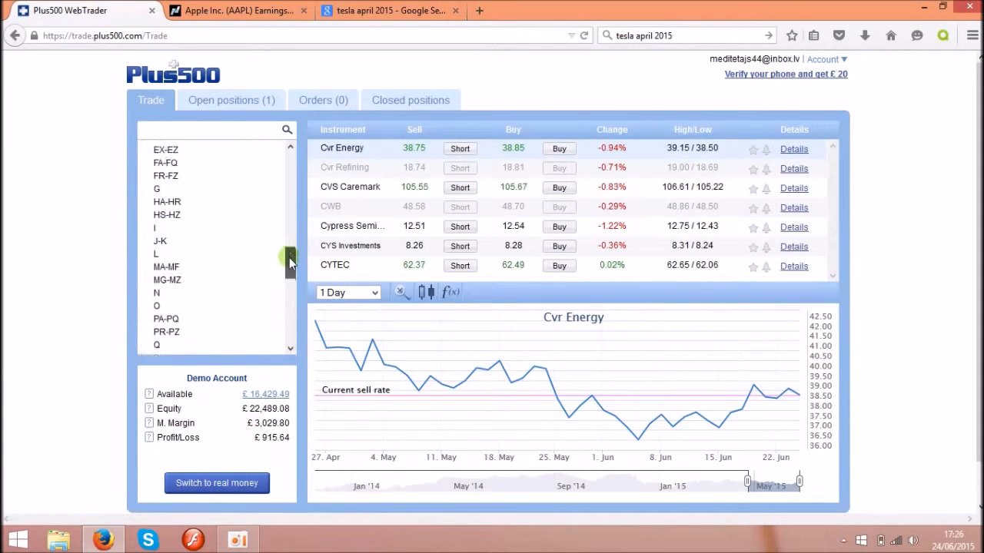
{"action": "scroll", "scroll_direction": "up", "scroll_amount": 3}
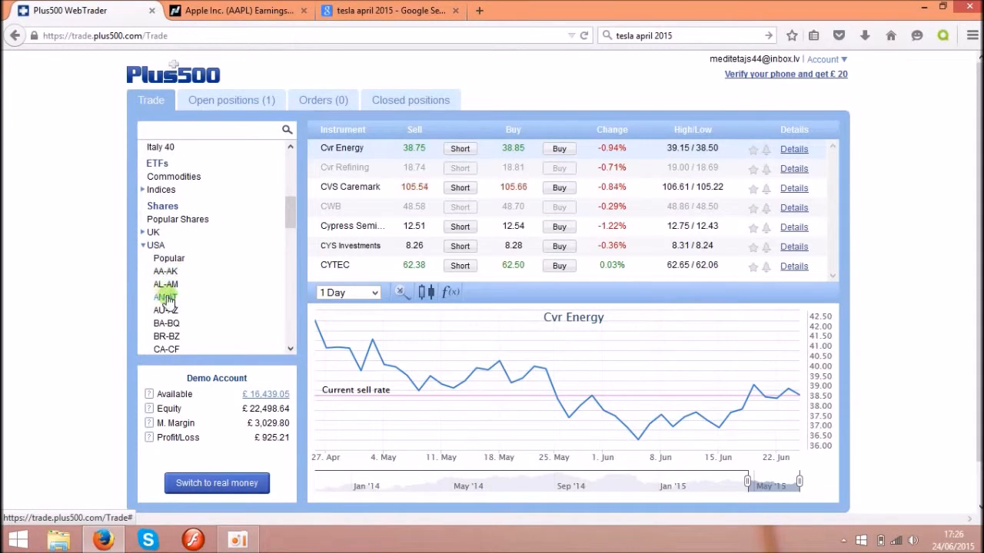
{"action": "left_click", "coordinate": [166, 298]}
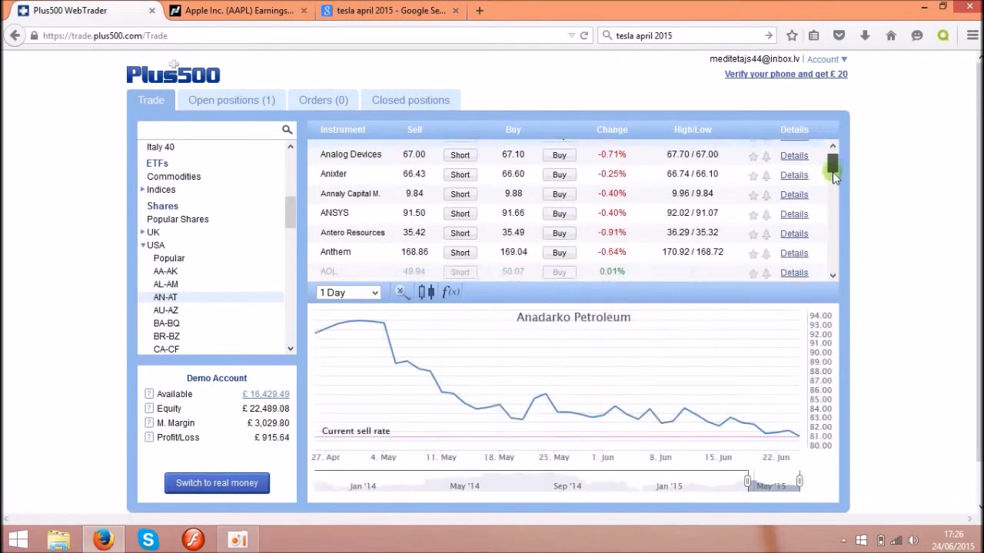
{"action": "scroll", "scroll_direction": "down", "scroll_amount": 3}
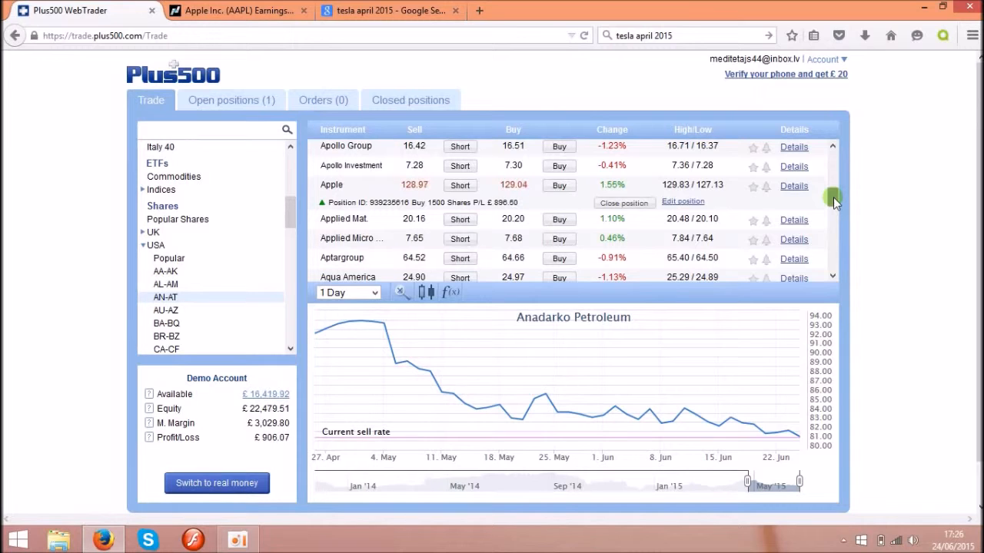
{"action": "mouse_move", "coordinate": [609, 217]}
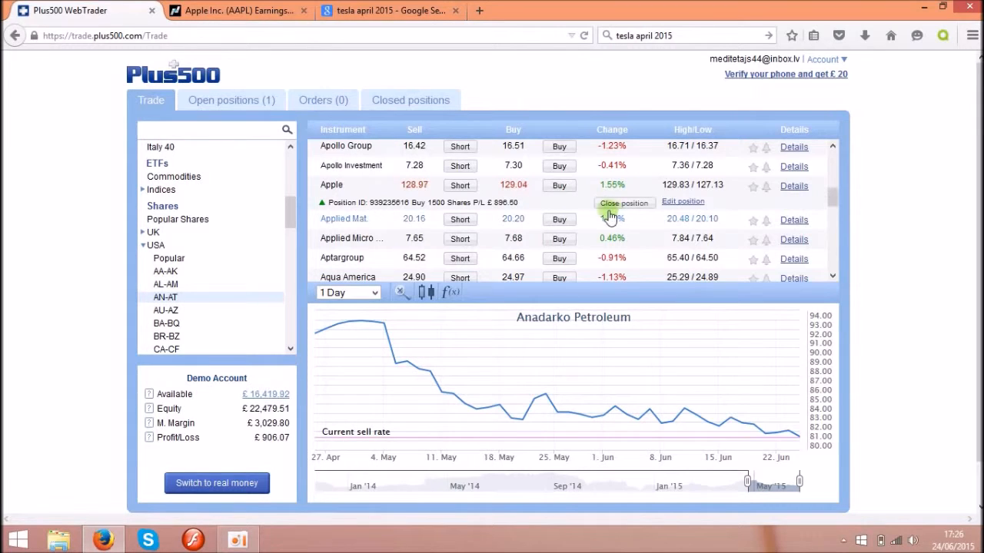
{"action": "left_click", "coordinate": [331, 185]}
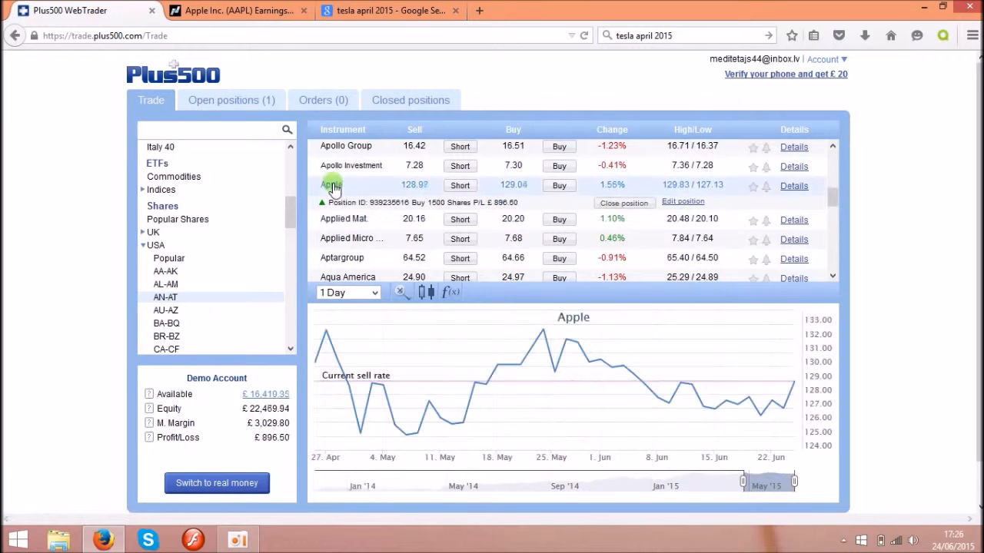
{"action": "mouse_move", "coordinate": [586, 396]}
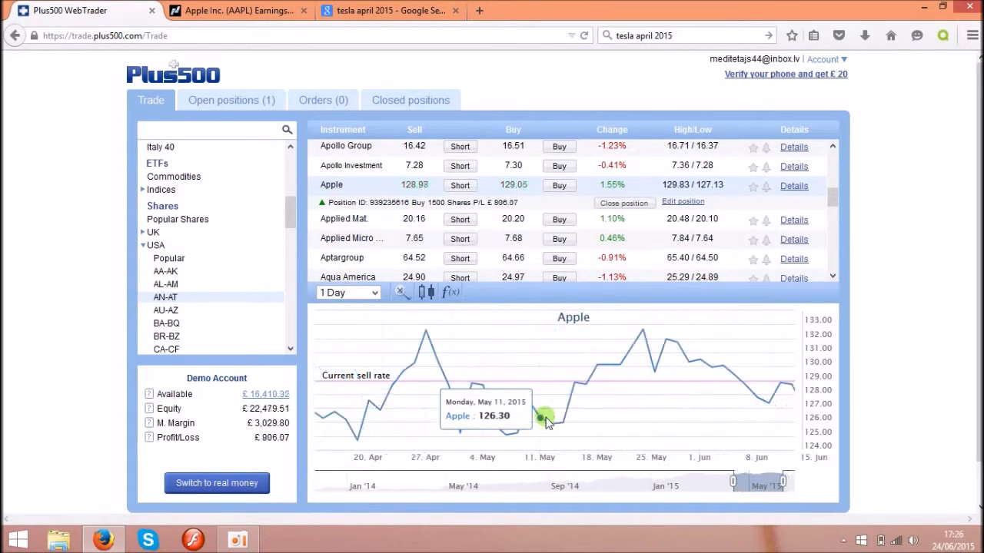
{"action": "mouse_move", "coordinate": [382, 408]}
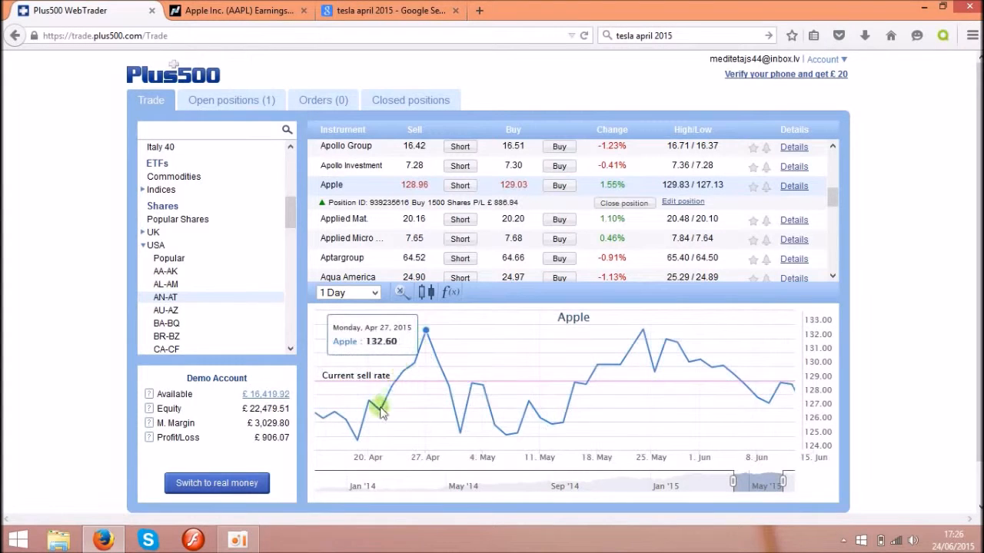
{"action": "mouse_move", "coordinate": [626, 391]}
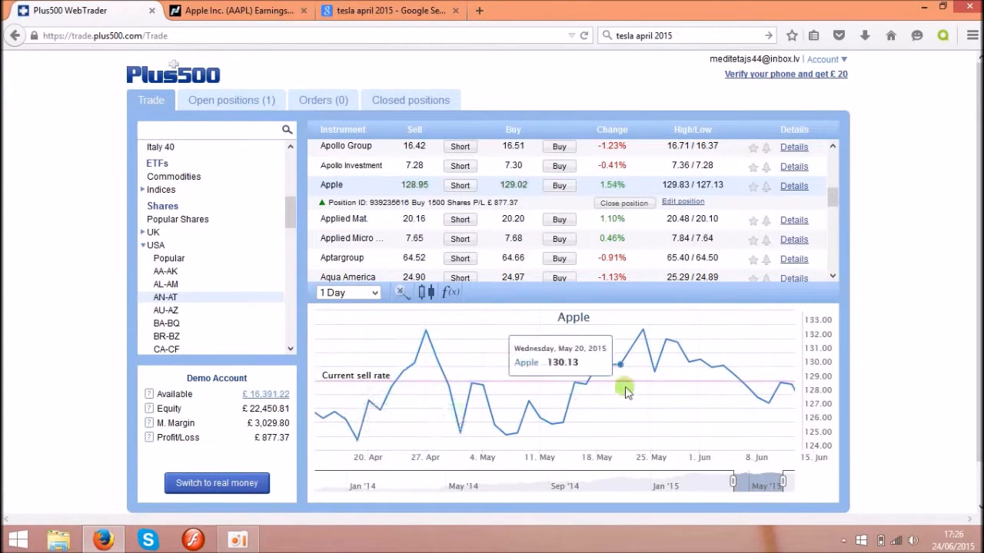
{"action": "mouse_move", "coordinate": [699, 404]}
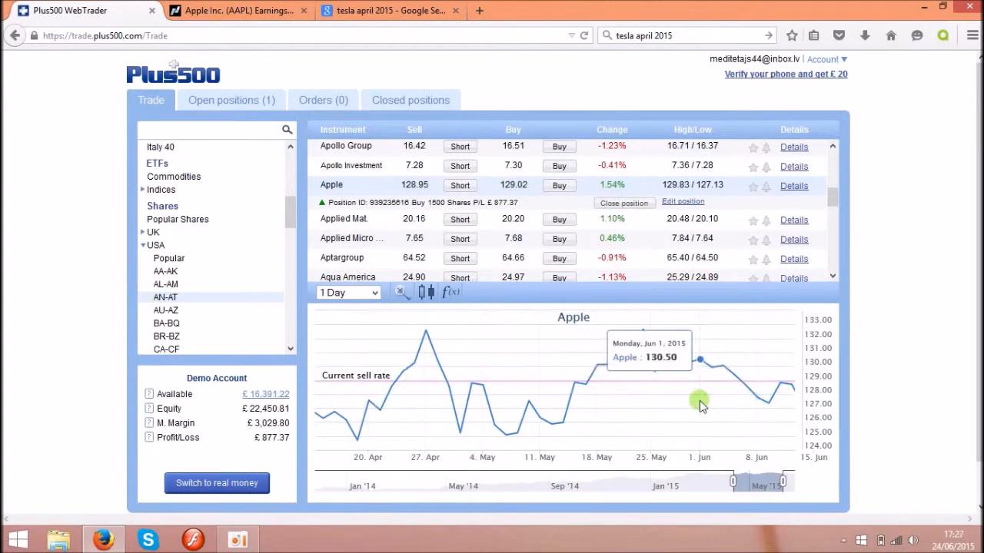
{"action": "mouse_move", "coordinate": [477, 359]}
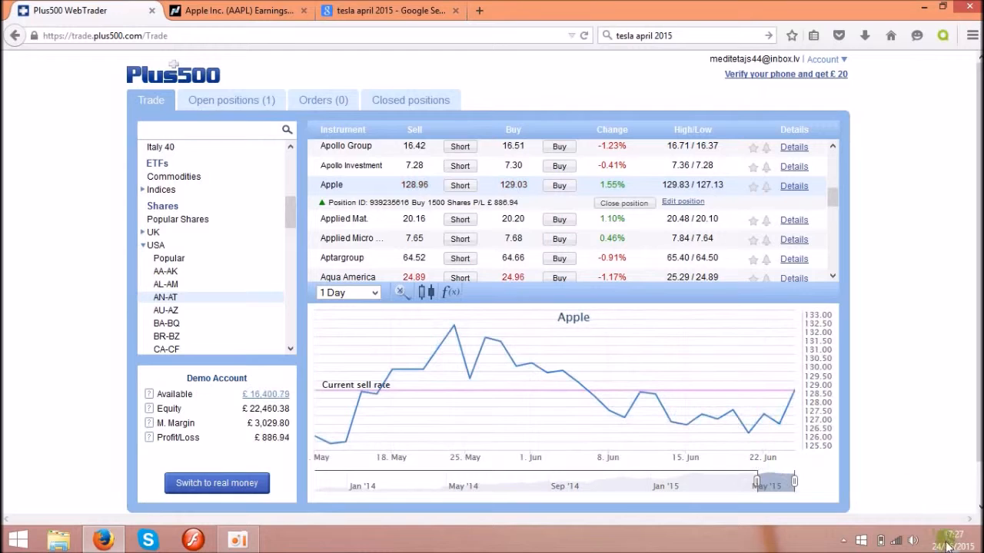
{"action": "mouse_move", "coordinate": [792, 392]}
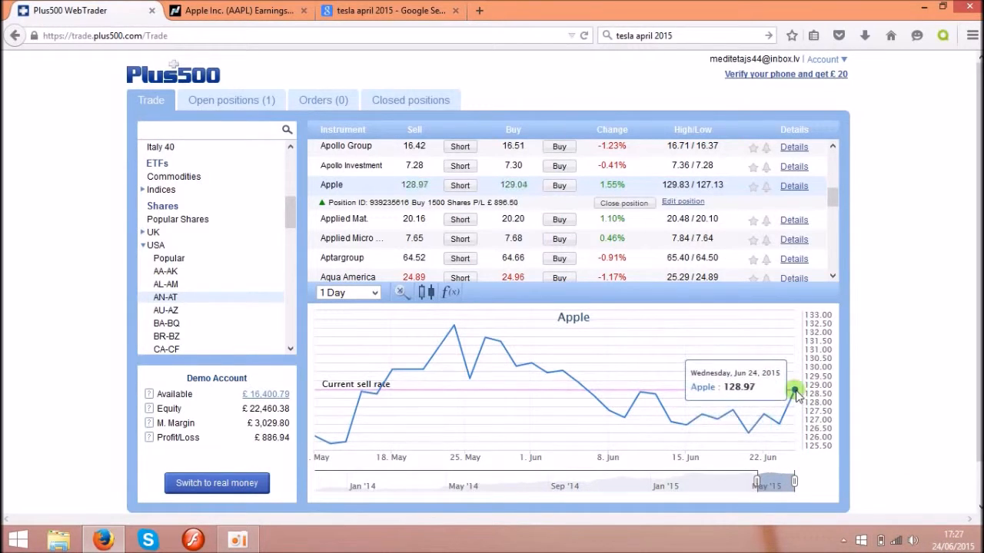
{"action": "mouse_move", "coordinate": [595, 395]}
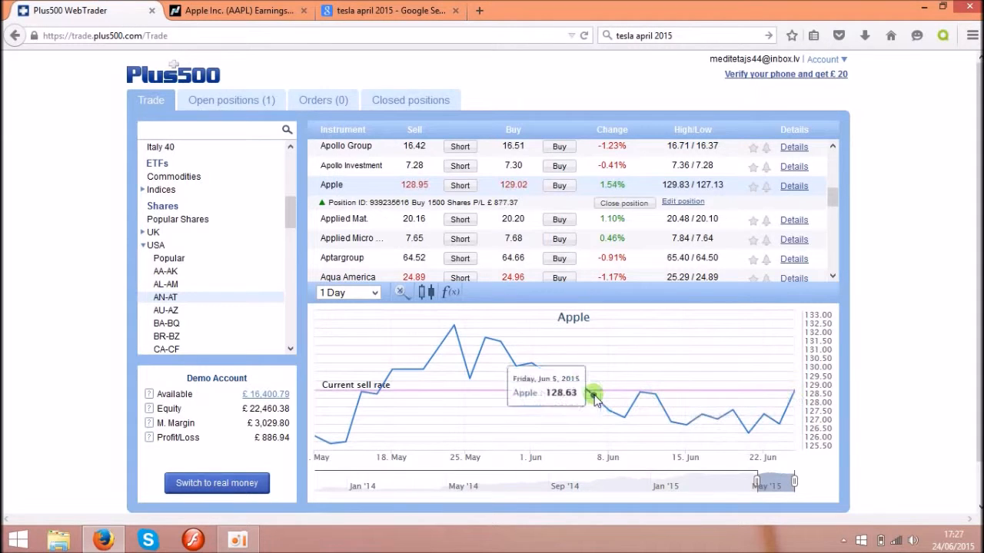
{"action": "mouse_move", "coordinate": [534, 412]}
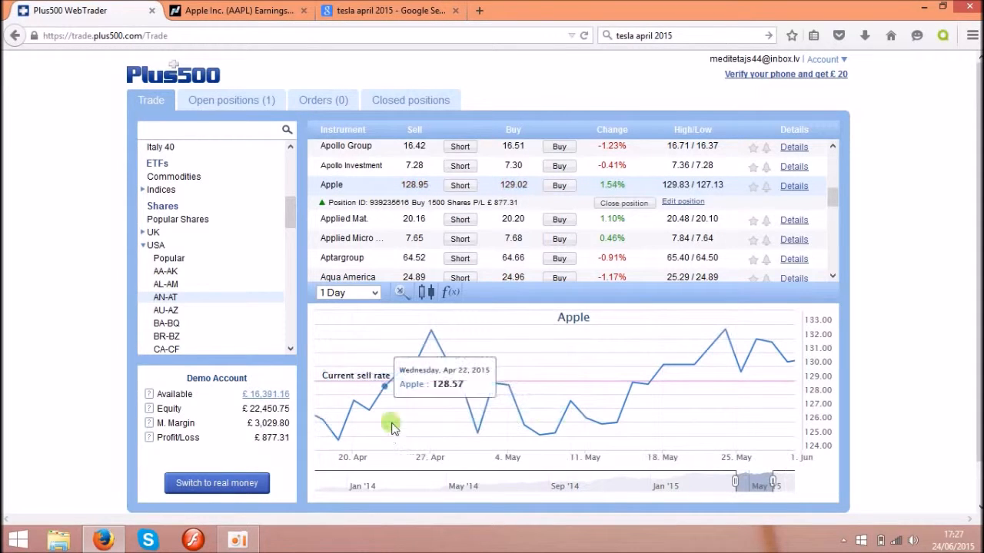
{"action": "mouse_move", "coordinate": [432, 338]}
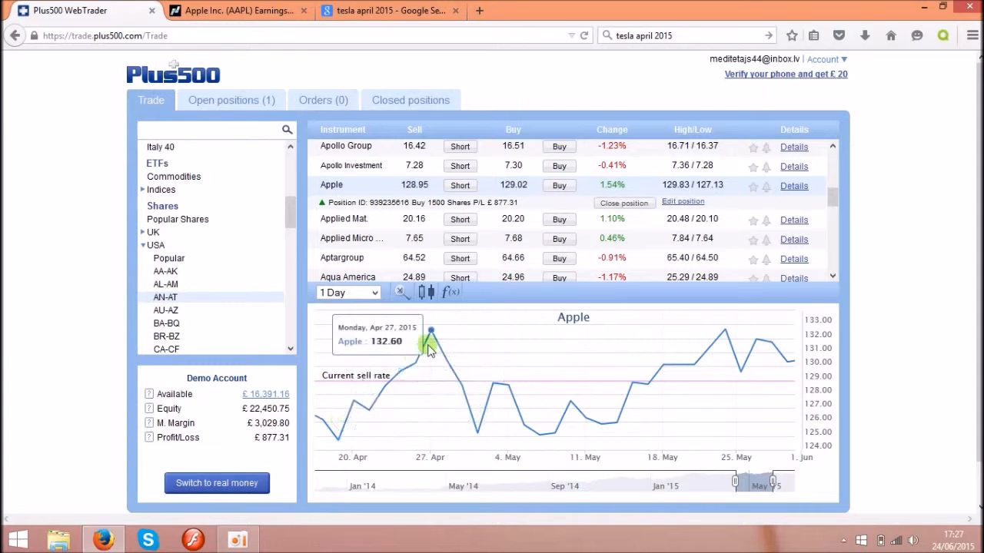
{"action": "mouse_move", "coordinate": [435, 330]}
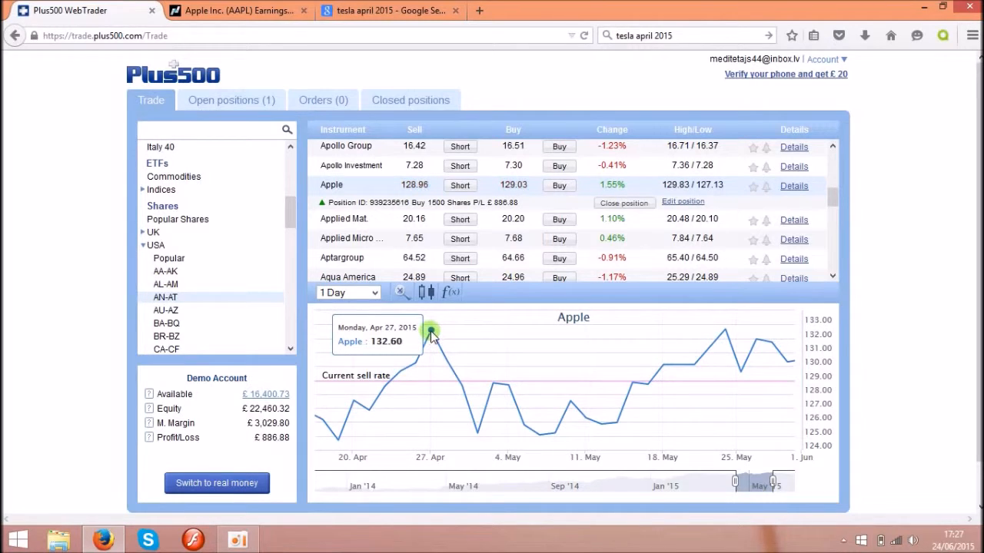
{"action": "mouse_move", "coordinate": [360, 405]}
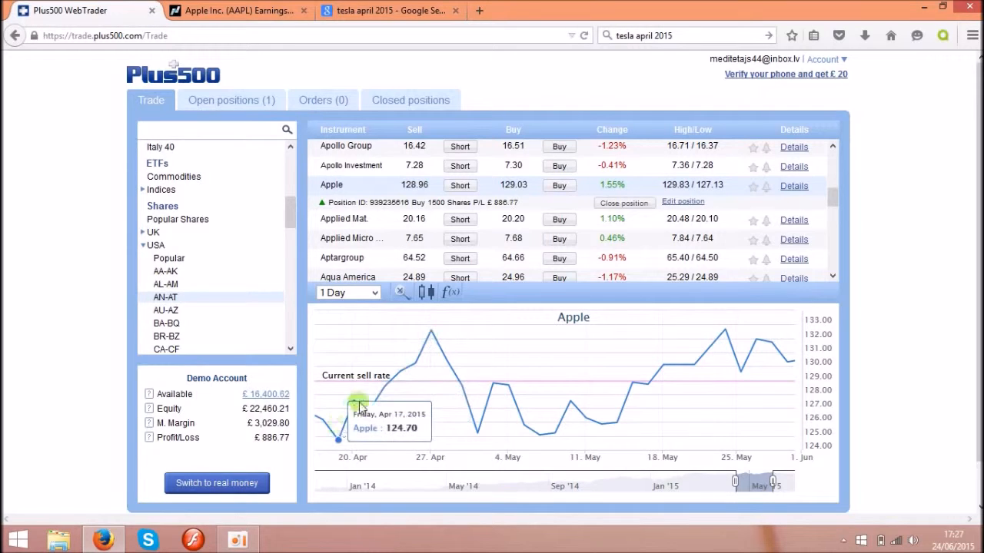
{"action": "mouse_move", "coordinate": [429, 337]}
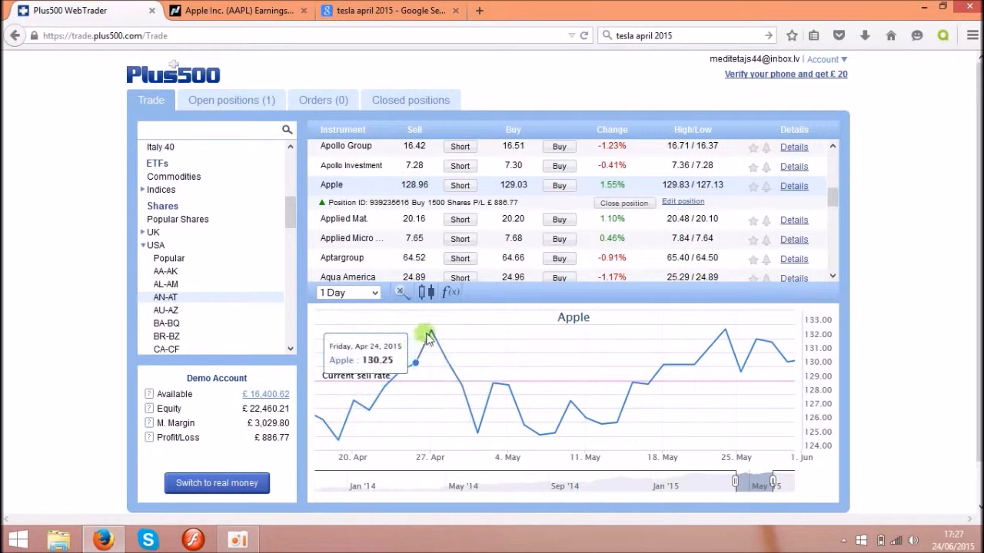
{"action": "mouse_move", "coordinate": [430, 335]}
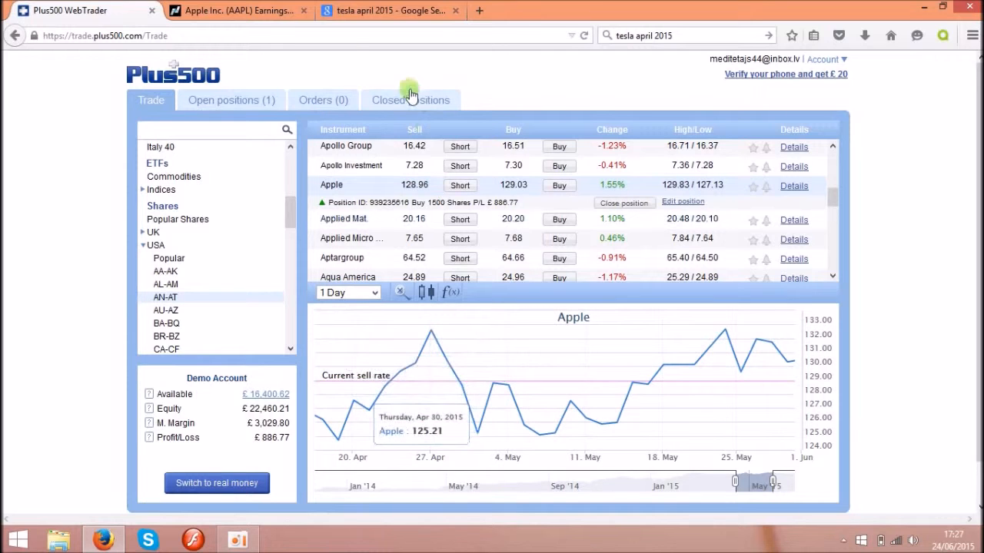
Step: Switch to Nasdaq's AAPL earnings page showing the 04/27/2015 report with EPS 2.33
{"action": "left_click", "coordinate": [235, 10]}
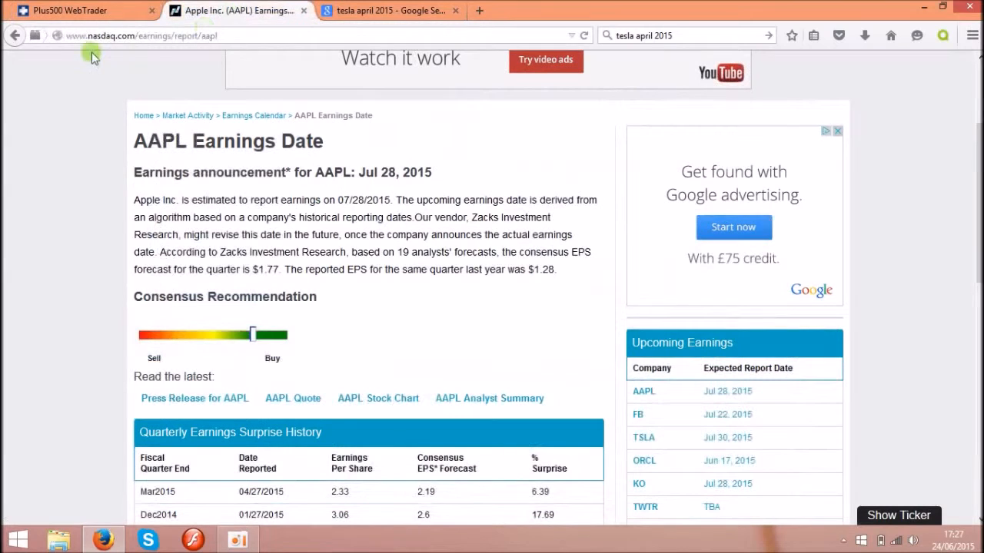
{"action": "mouse_move", "coordinate": [349, 434]}
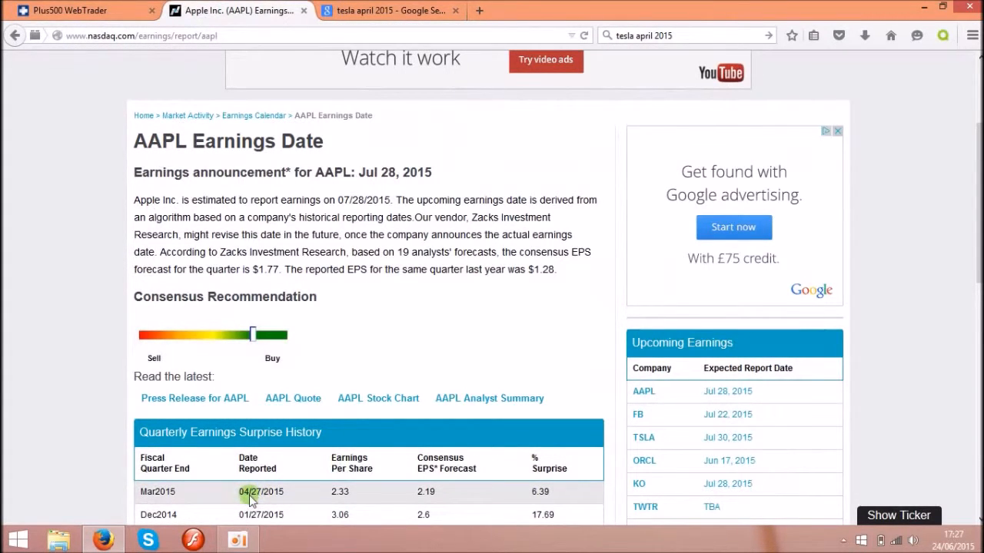
{"action": "mouse_move", "coordinate": [261, 498]}
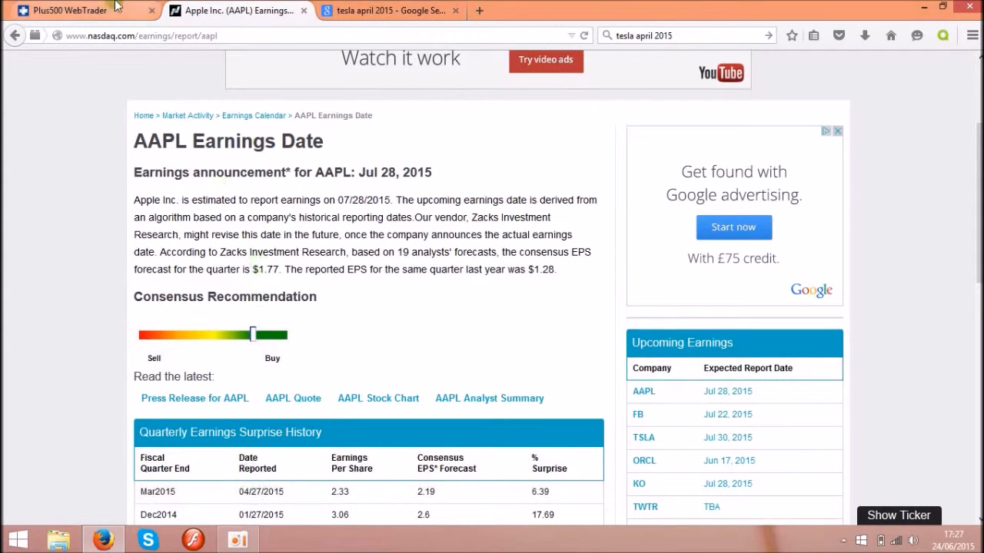
Step: Go back to Plus500's Apple daily chart around the 27 April 2015 earnings report
{"action": "left_click", "coordinate": [81, 10]}
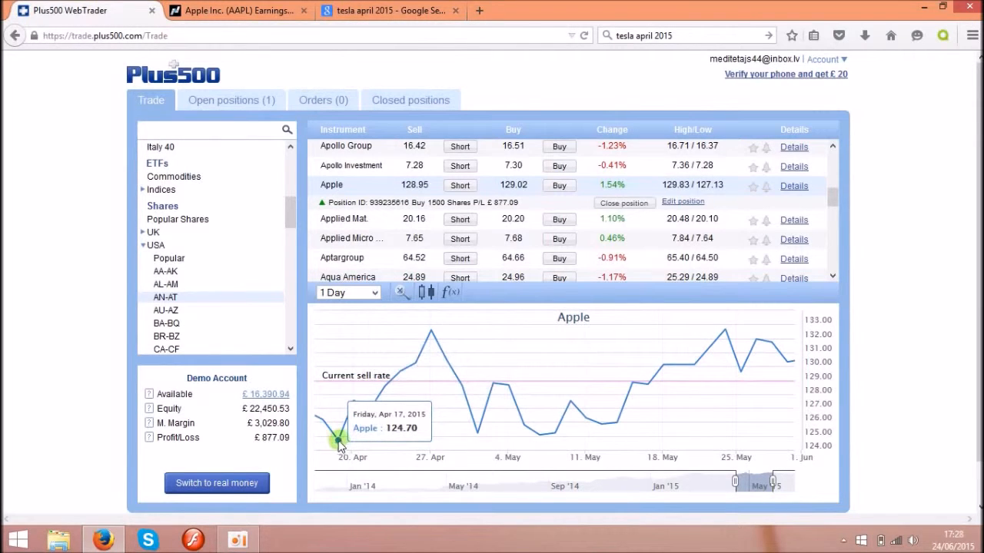
{"action": "mouse_move", "coordinate": [411, 352]}
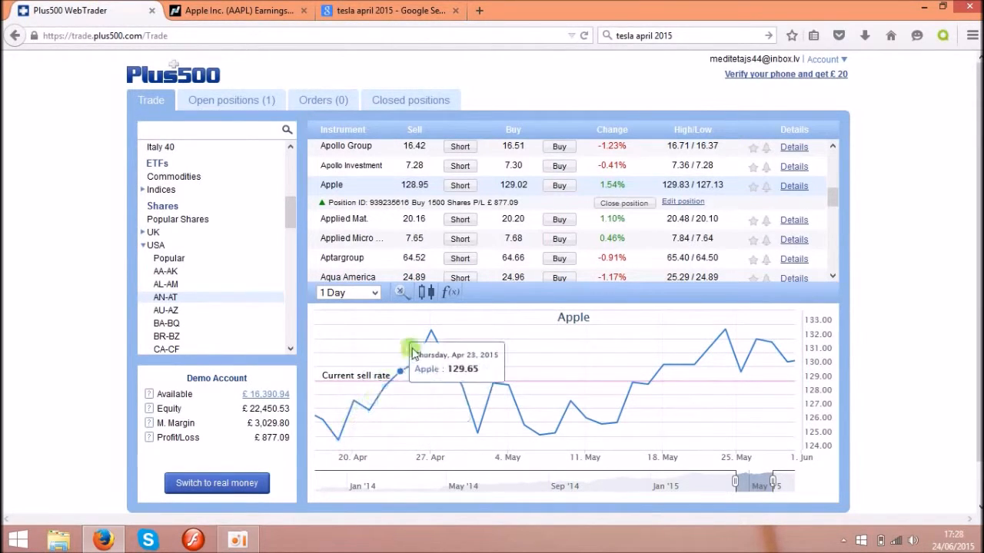
{"action": "mouse_move", "coordinate": [338, 440]}
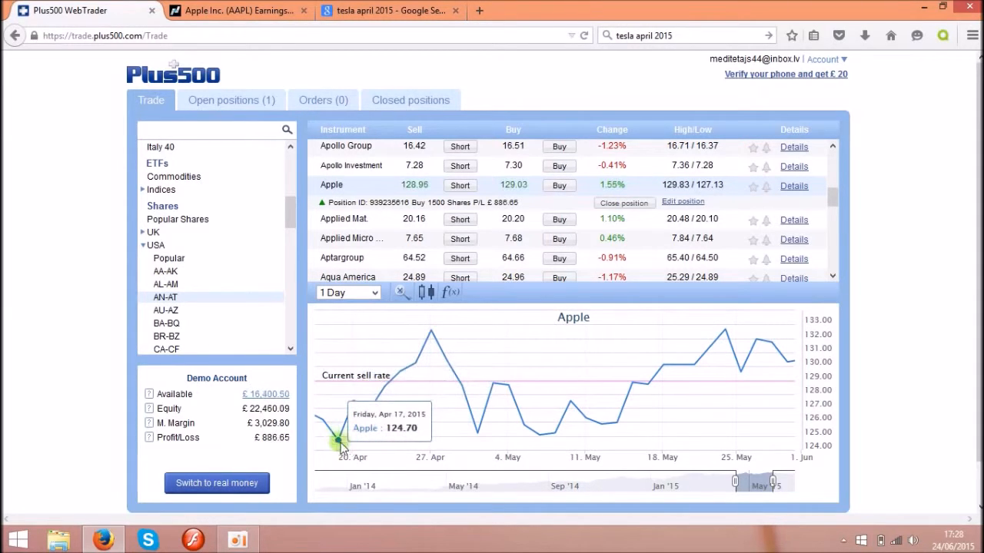
{"action": "mouse_move", "coordinate": [430, 334]}
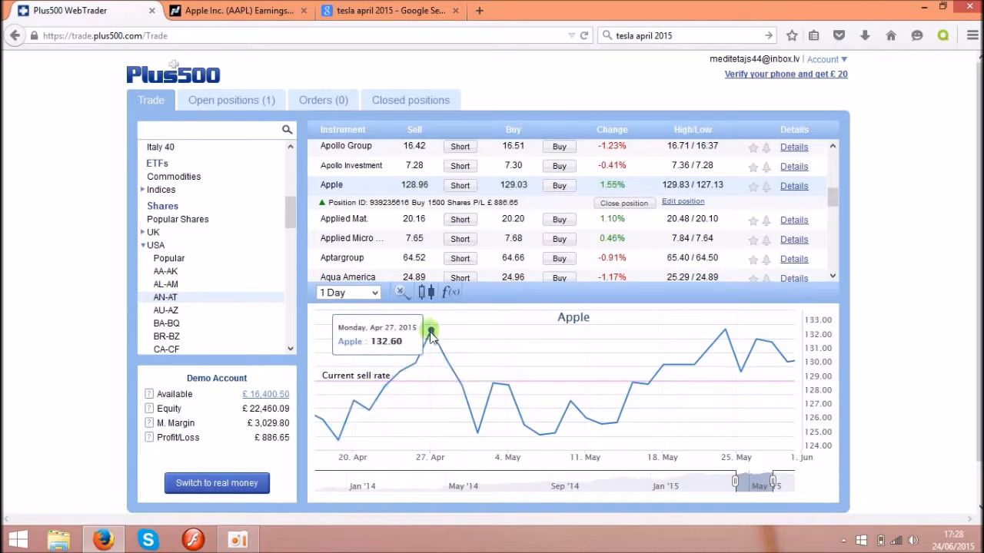
{"action": "mouse_move", "coordinate": [341, 440]}
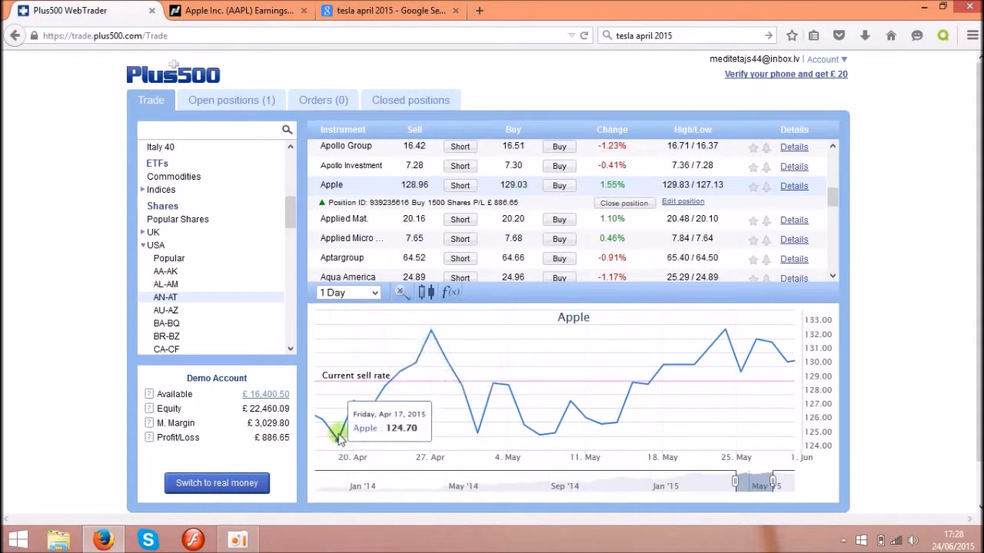
{"action": "mouse_move", "coordinate": [419, 350]}
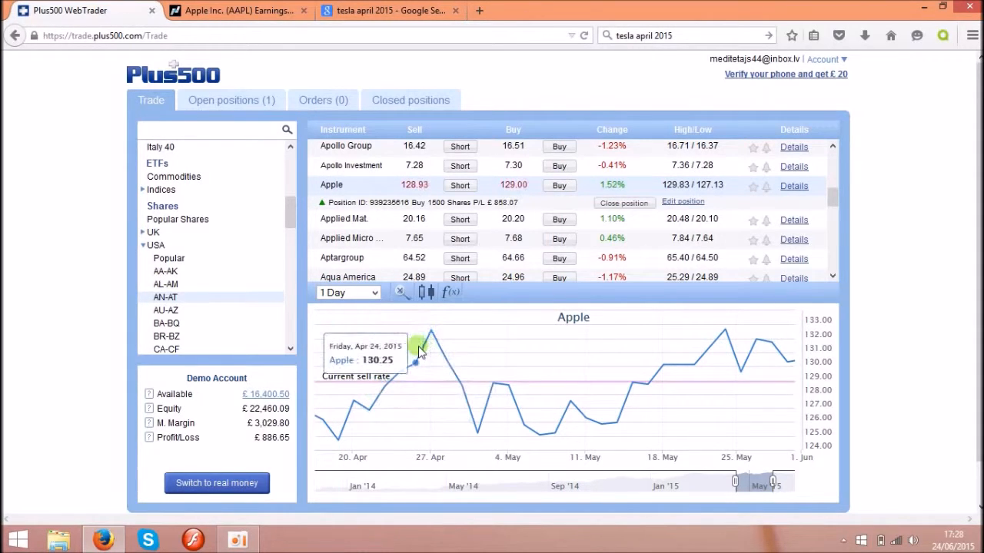
{"action": "mouse_move", "coordinate": [352, 320]}
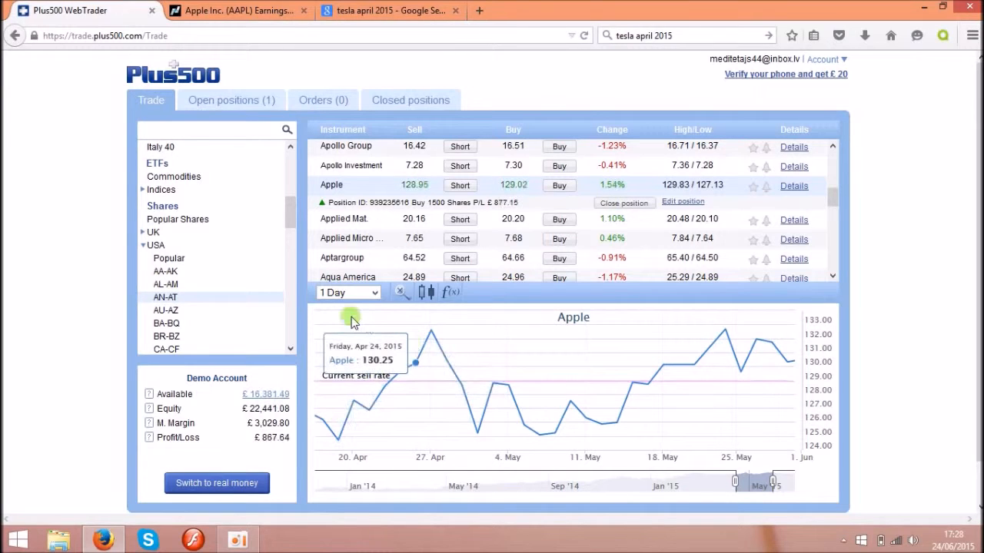
Step: Return to Nasdaq's AAPL earnings page showing the Mar 2015 quarter's 6.39% surprise
{"action": "left_click", "coordinate": [239, 10]}
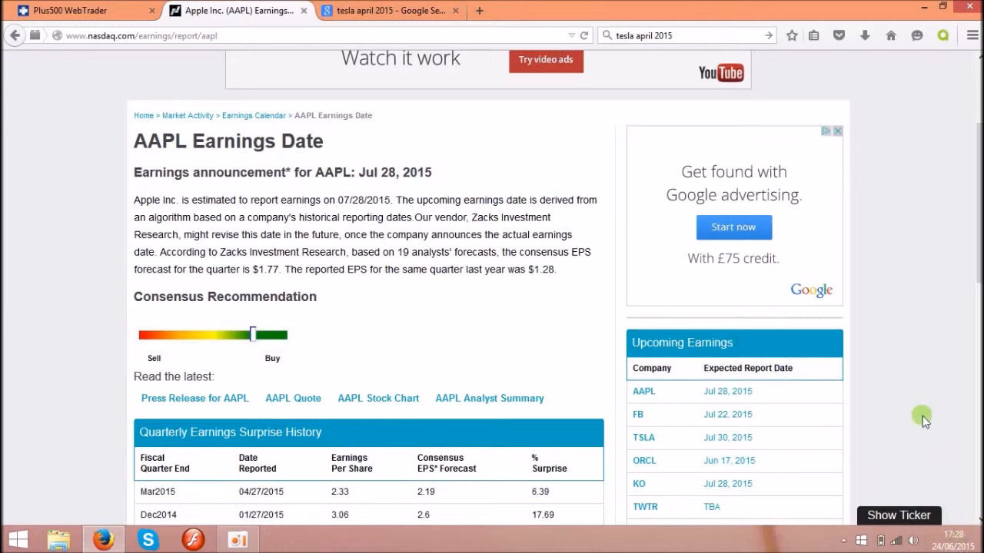
{"action": "mouse_move", "coordinate": [313, 87]}
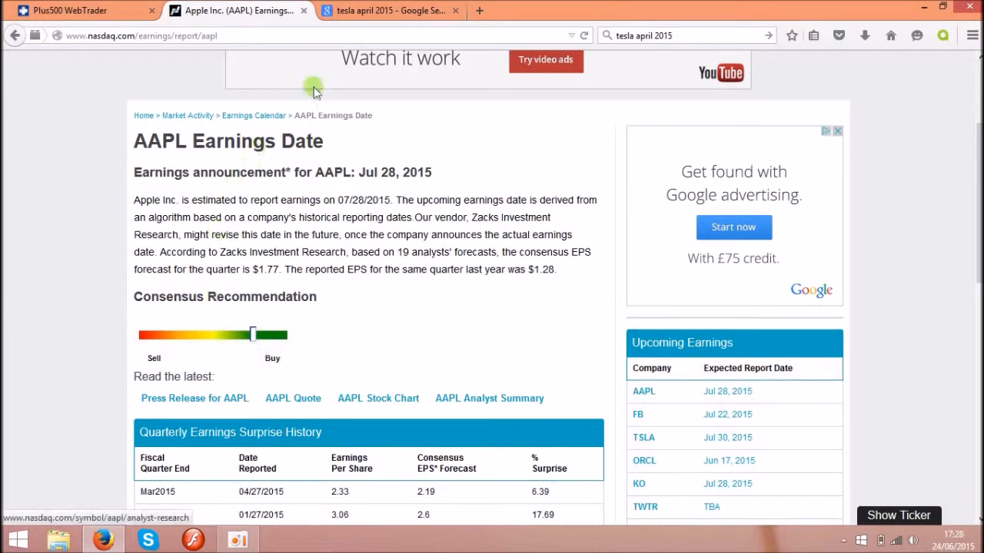
{"action": "mouse_move", "coordinate": [113, 72]}
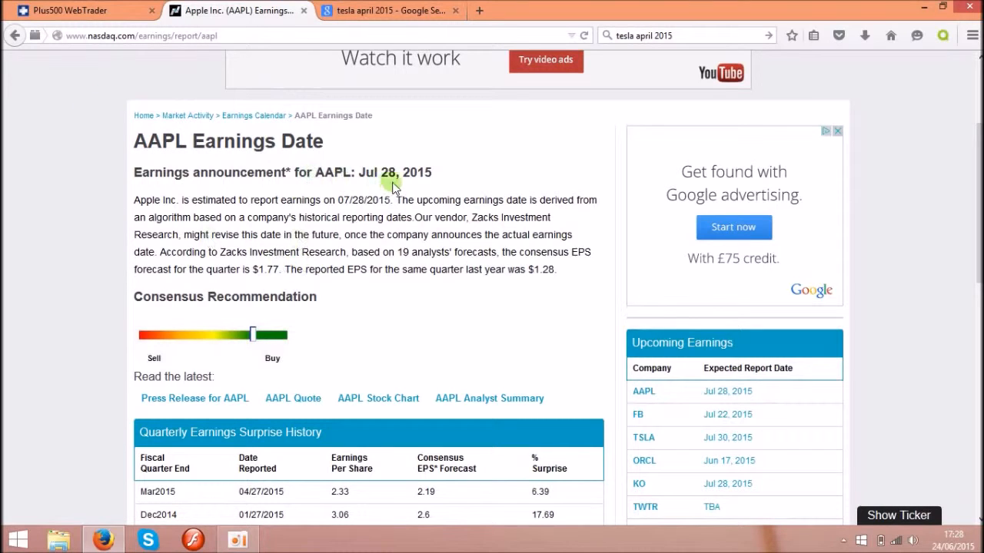
{"action": "mouse_move", "coordinate": [361, 179]}
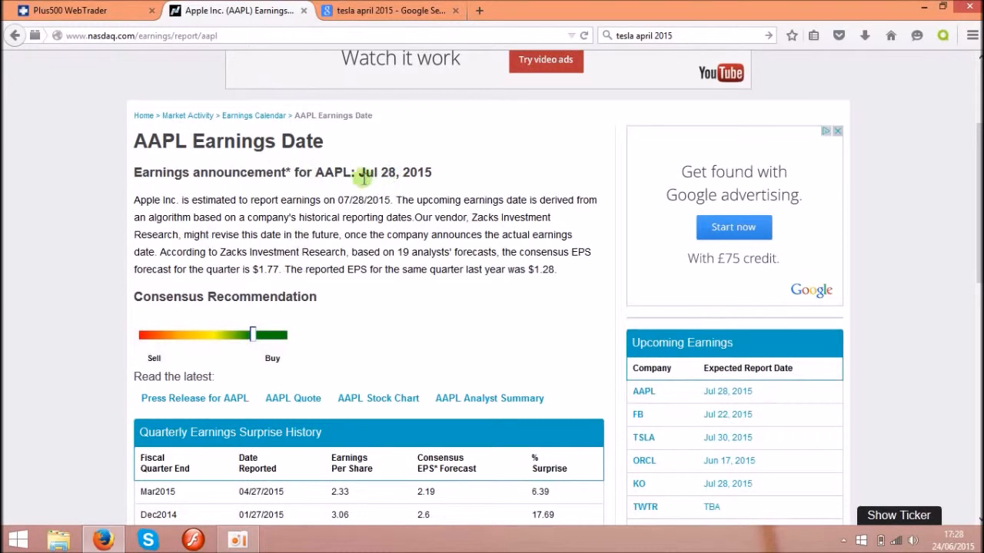
{"action": "mouse_move", "coordinate": [367, 142]}
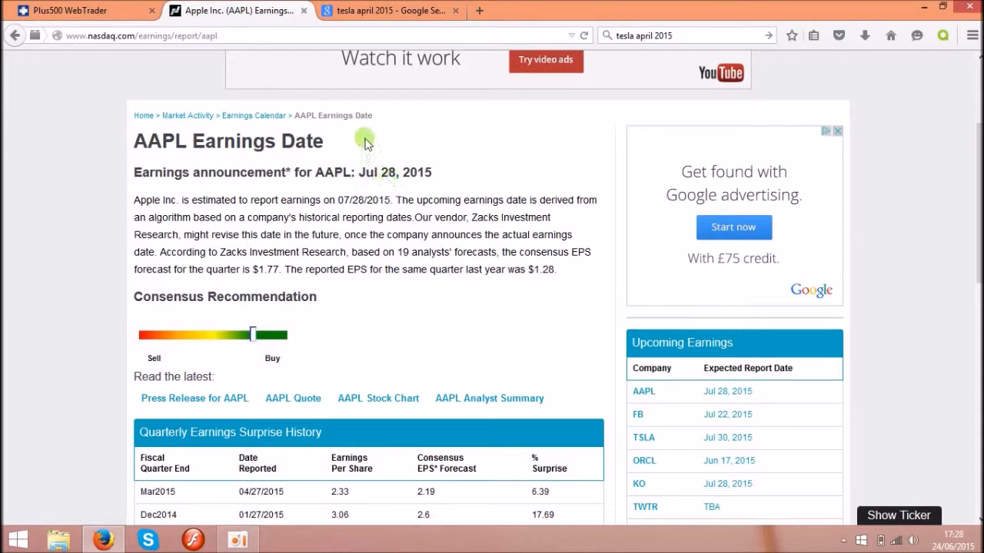
{"action": "mouse_move", "coordinate": [388, 10]}
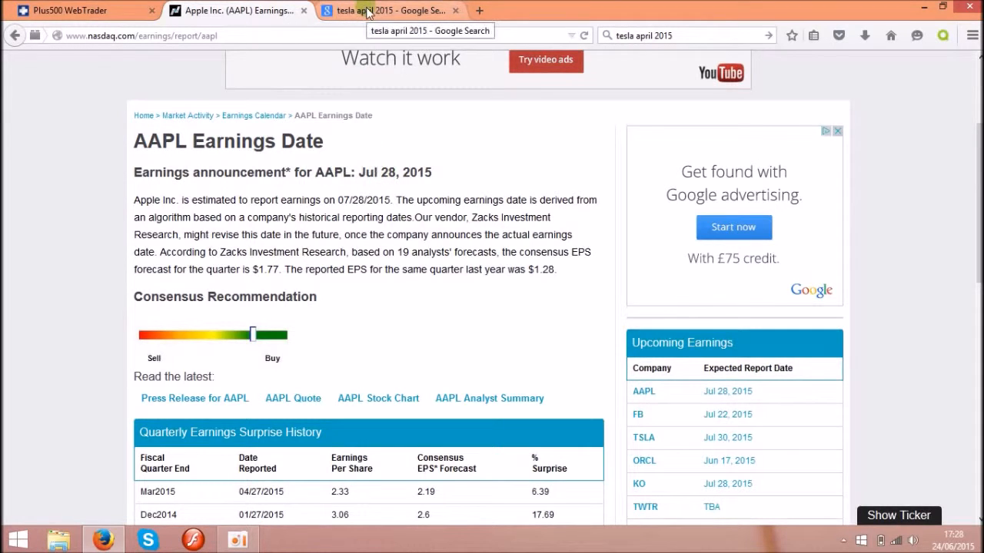
Step: Return to the Plus500 Apple chart and scroll the share groups down to SA–TZ
{"action": "left_click", "coordinate": [80, 10]}
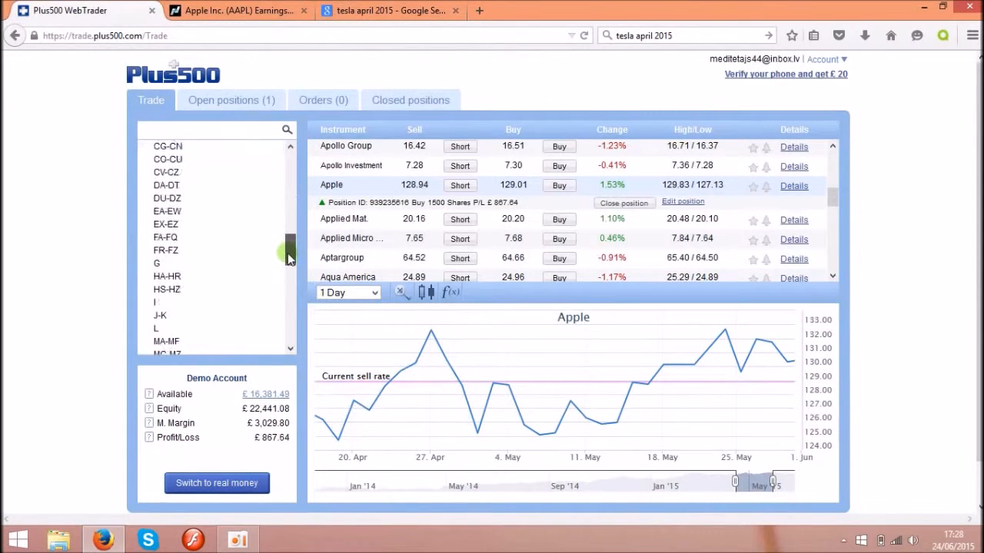
{"action": "scroll", "scroll_direction": "down", "scroll_amount": 3}
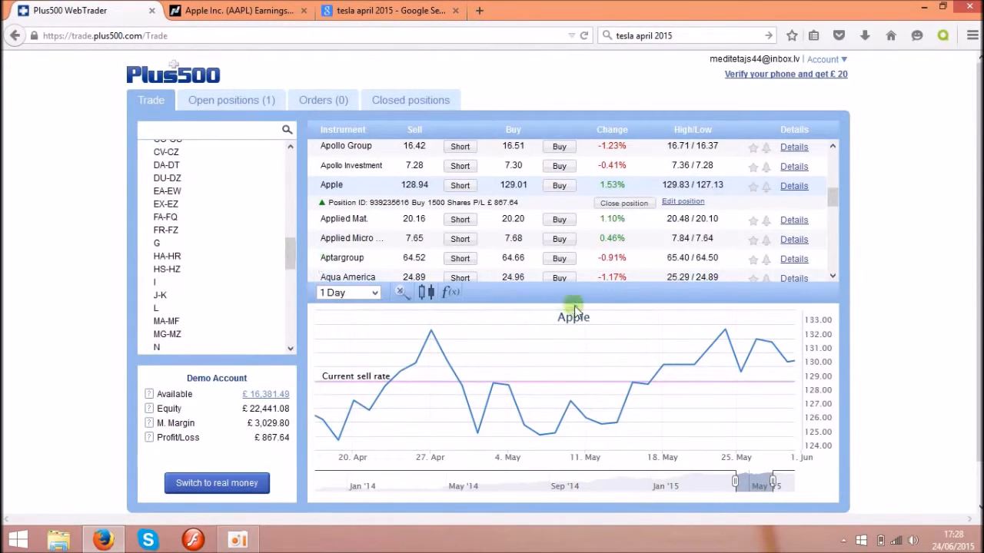
{"action": "scroll", "scroll_direction": "down", "scroll_amount": 3}
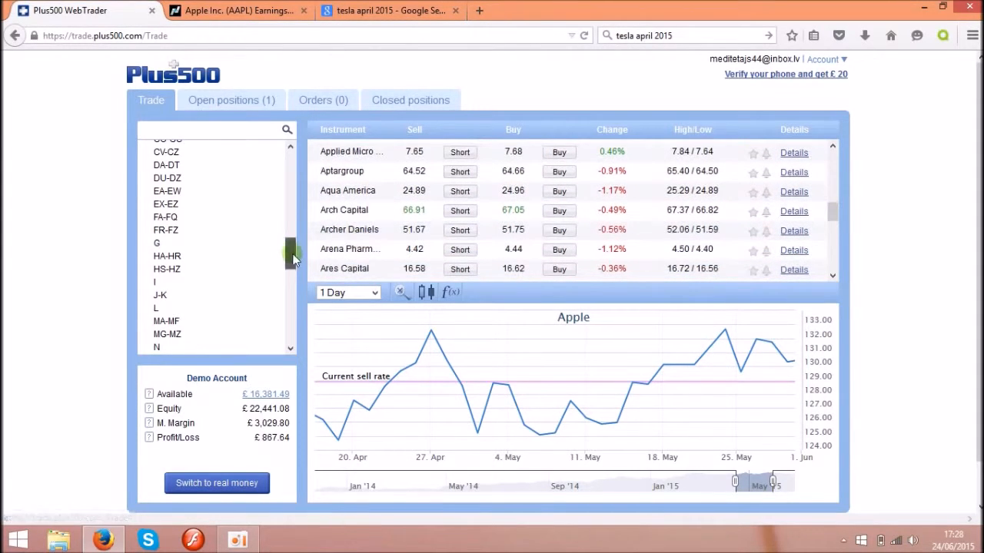
{"action": "scroll", "scroll_direction": "down", "scroll_amount": 3}
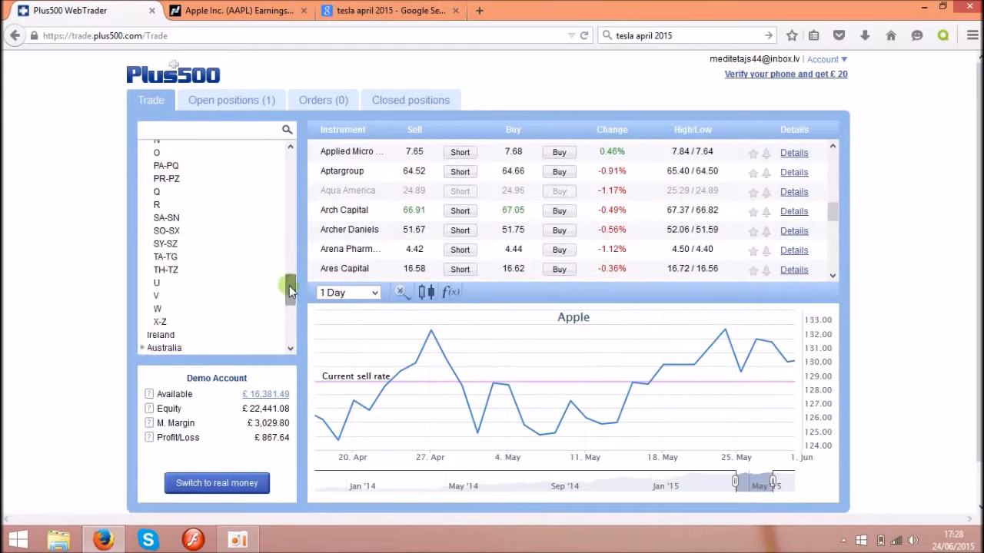
{"action": "scroll", "scroll_direction": "down", "scroll_amount": 3}
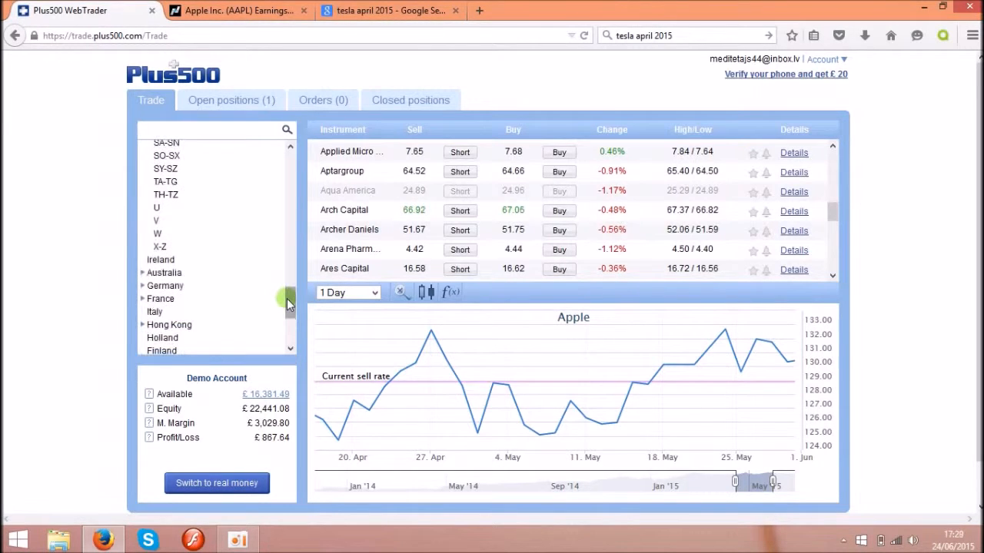
{"action": "scroll", "scroll_direction": "down", "scroll_amount": 3}
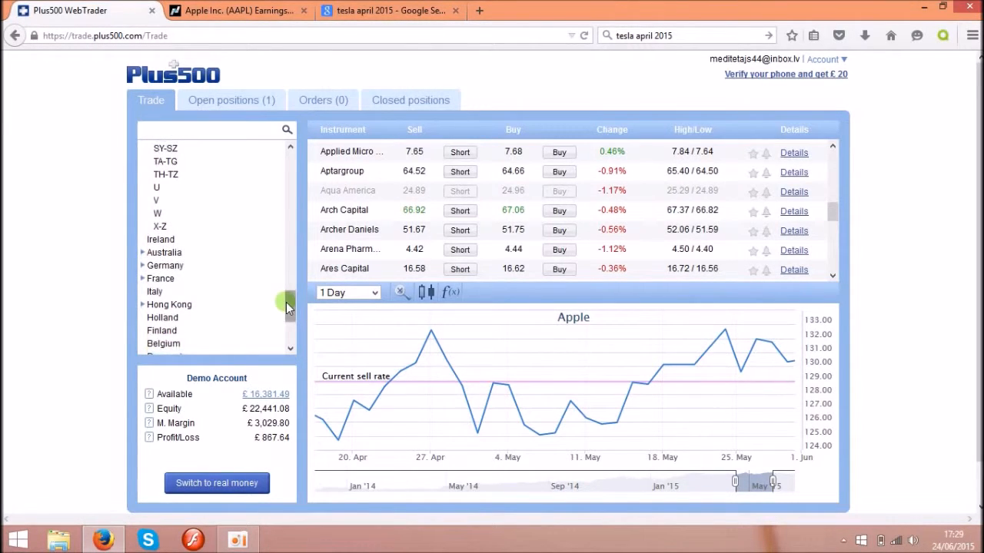
{"action": "scroll", "scroll_direction": "up", "scroll_amount": 3}
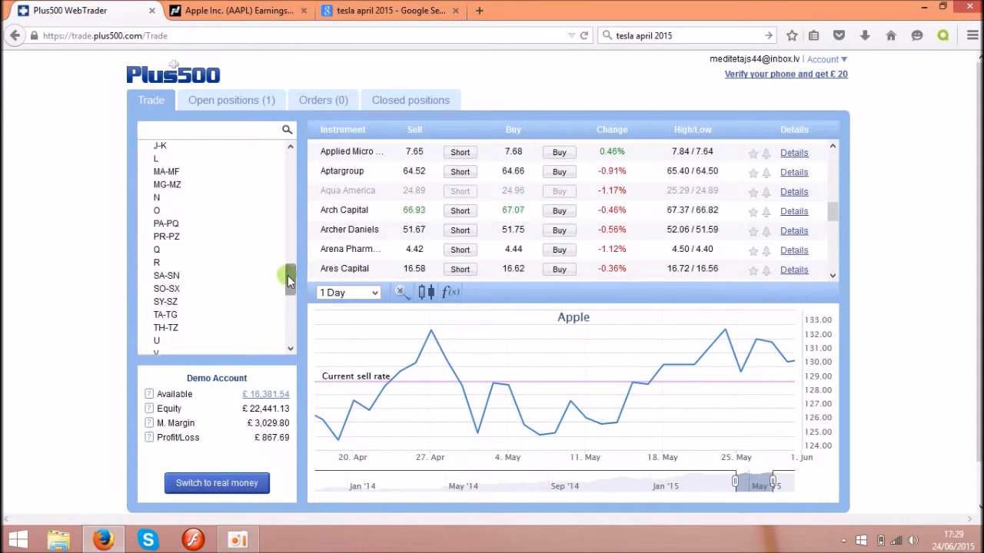
{"action": "scroll", "scroll_direction": "down", "scroll_amount": 3}
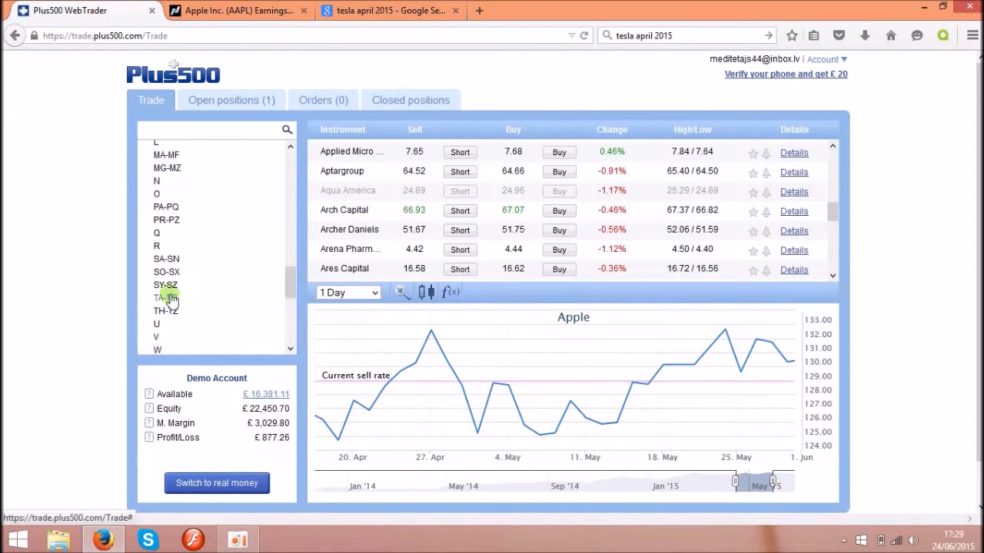
Step: Open the US TA–TG share group and display Tesla Motors' daily chart
{"action": "left_click", "coordinate": [166, 297]}
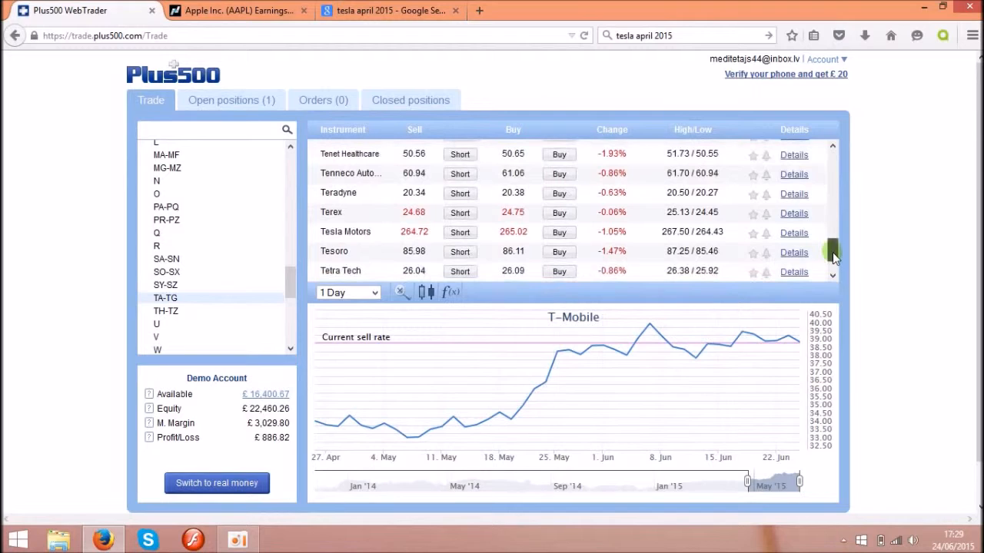
{"action": "scroll", "scroll_direction": "down", "scroll_amount": 3}
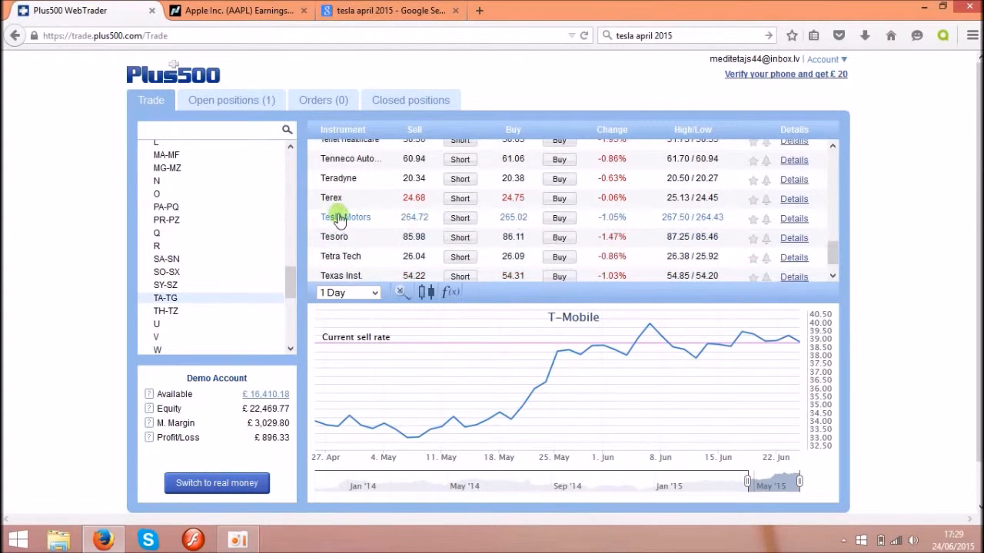
{"action": "left_click", "coordinate": [345, 217]}
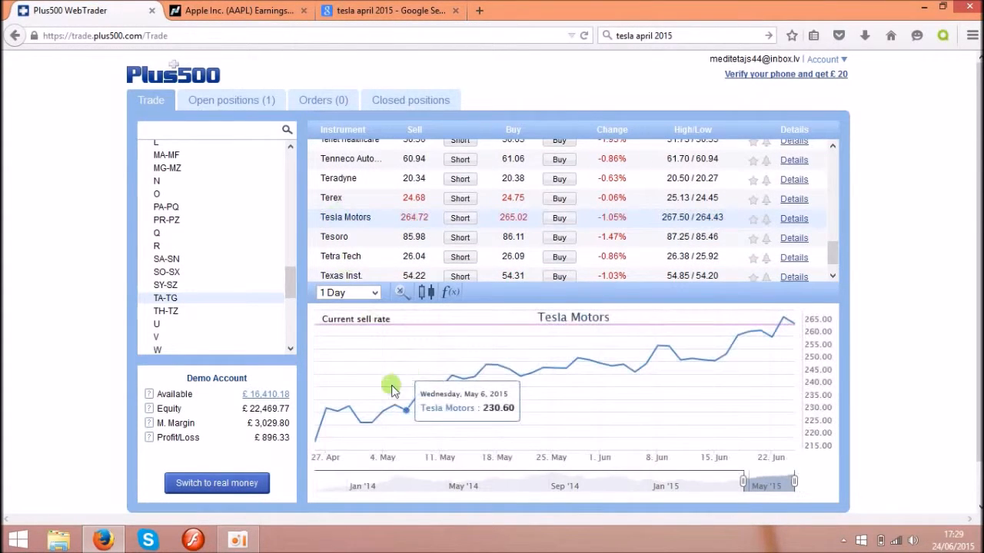
{"action": "mouse_move", "coordinate": [471, 382]}
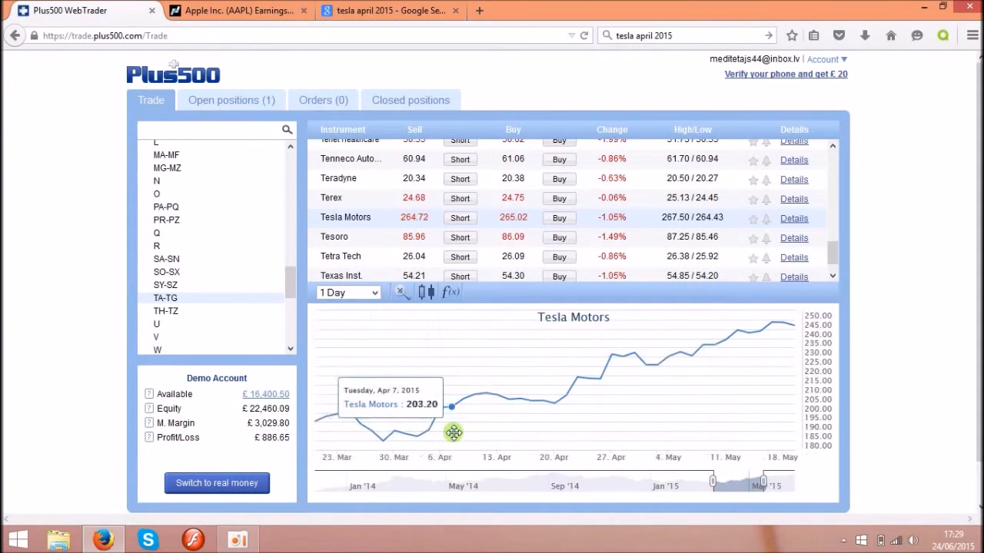
{"action": "mouse_move", "coordinate": [522, 403]}
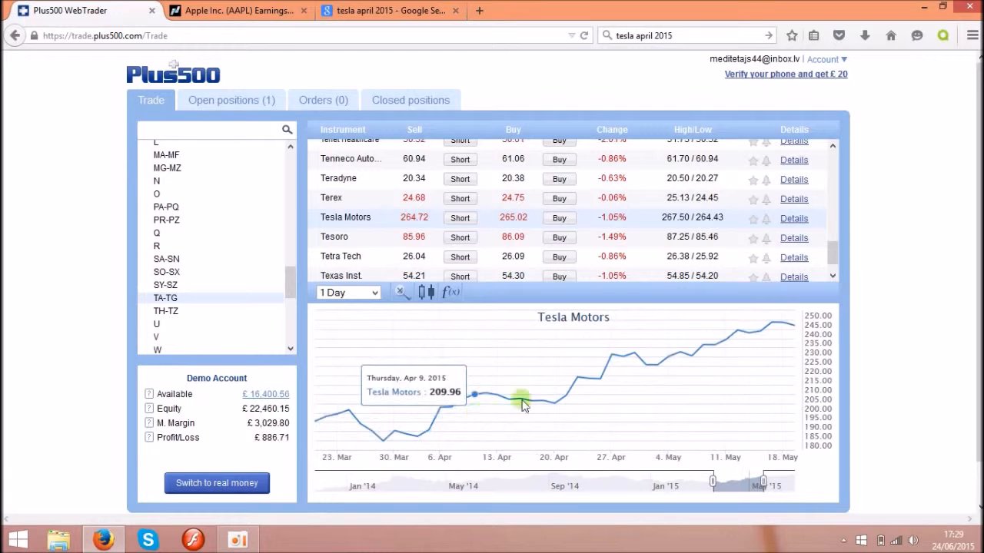
{"action": "mouse_move", "coordinate": [764, 334]}
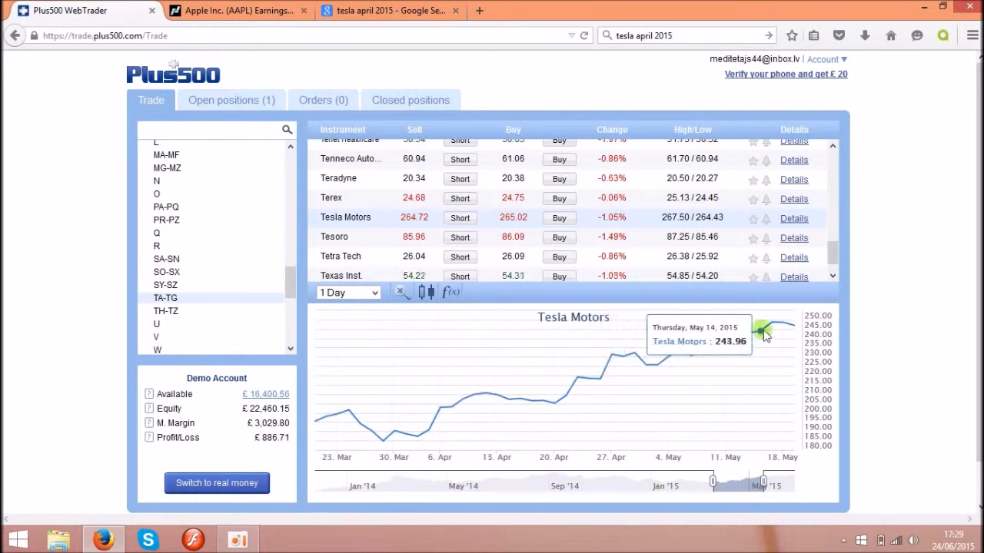
{"action": "mouse_move", "coordinate": [517, 405]}
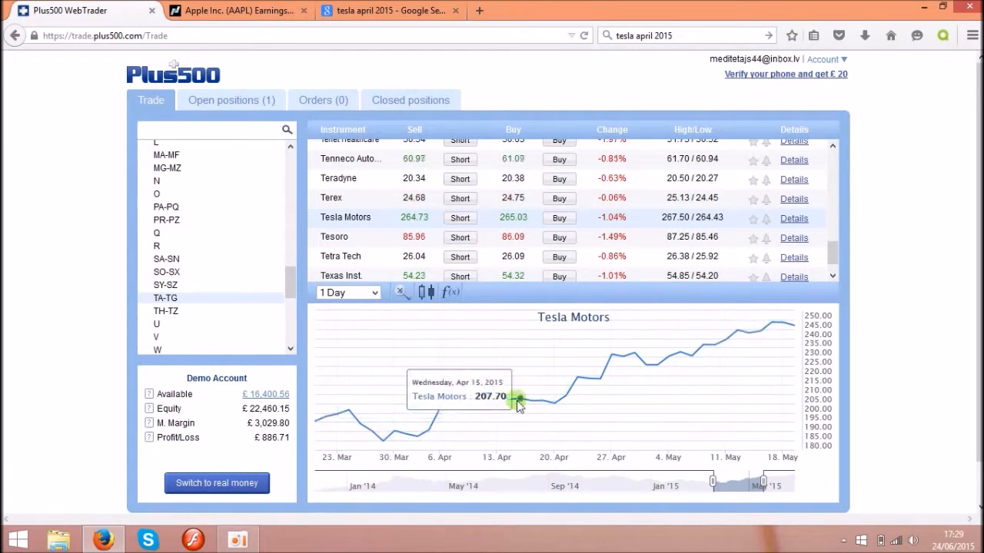
{"action": "mouse_move", "coordinate": [399, 430]}
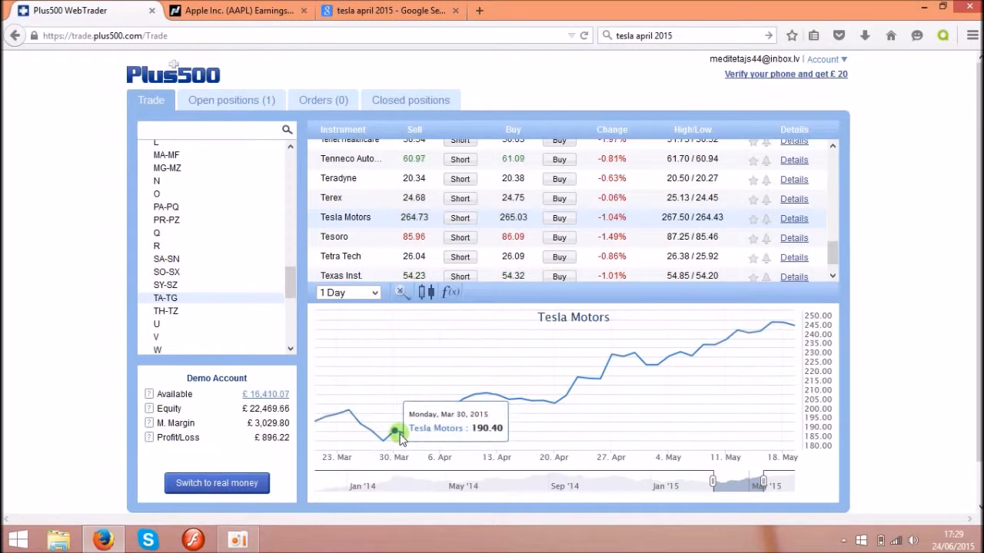
{"action": "mouse_move", "coordinate": [664, 373]}
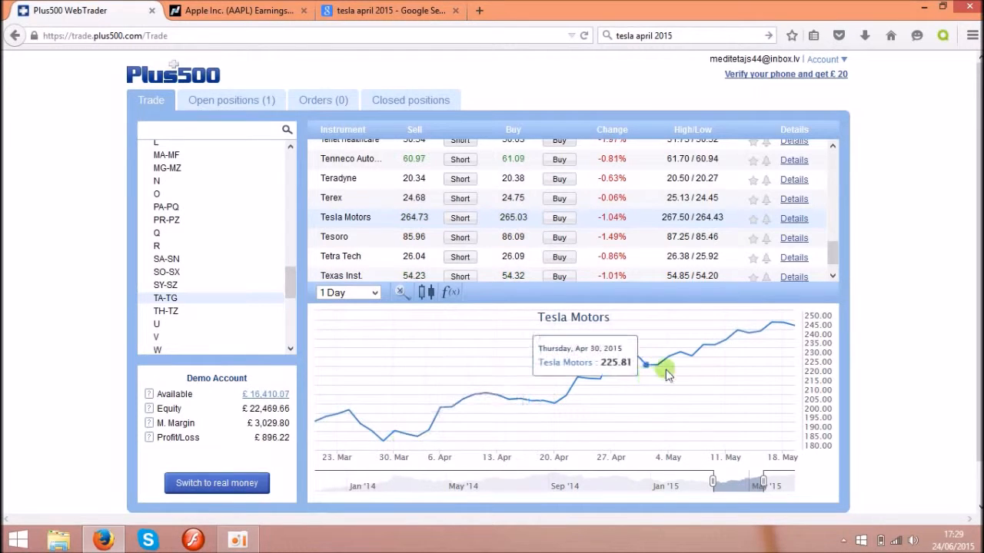
{"action": "mouse_move", "coordinate": [775, 329]}
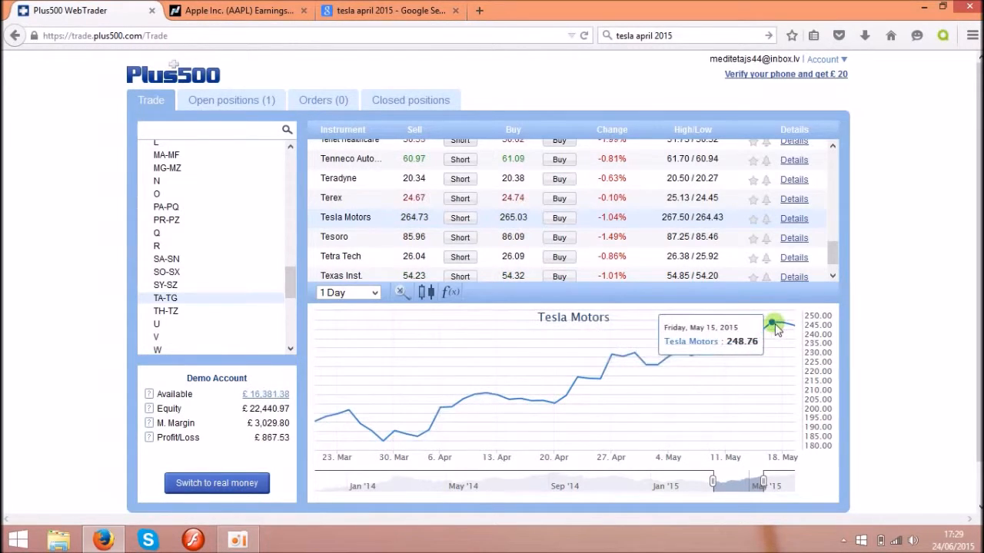
{"action": "mouse_move", "coordinate": [751, 340]}
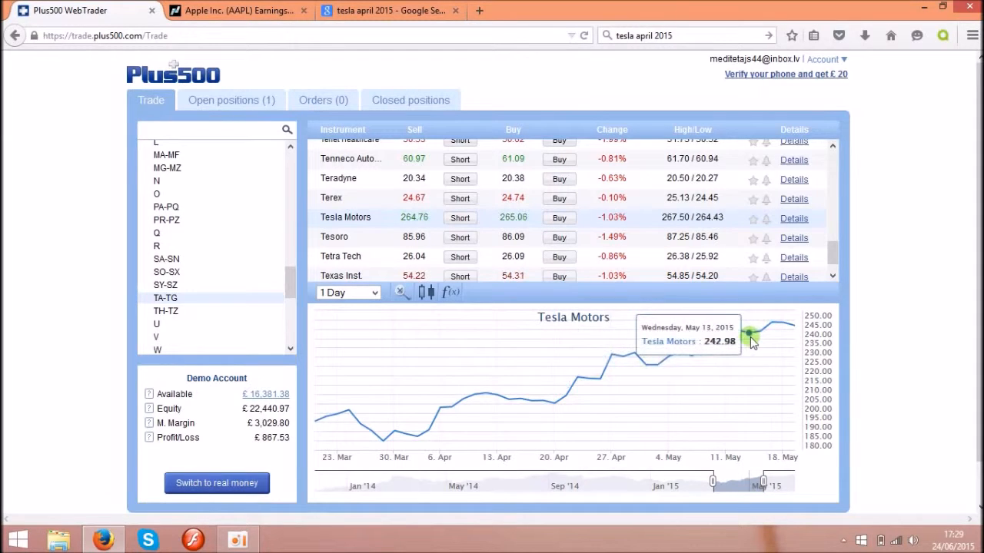
{"action": "mouse_move", "coordinate": [415, 418]}
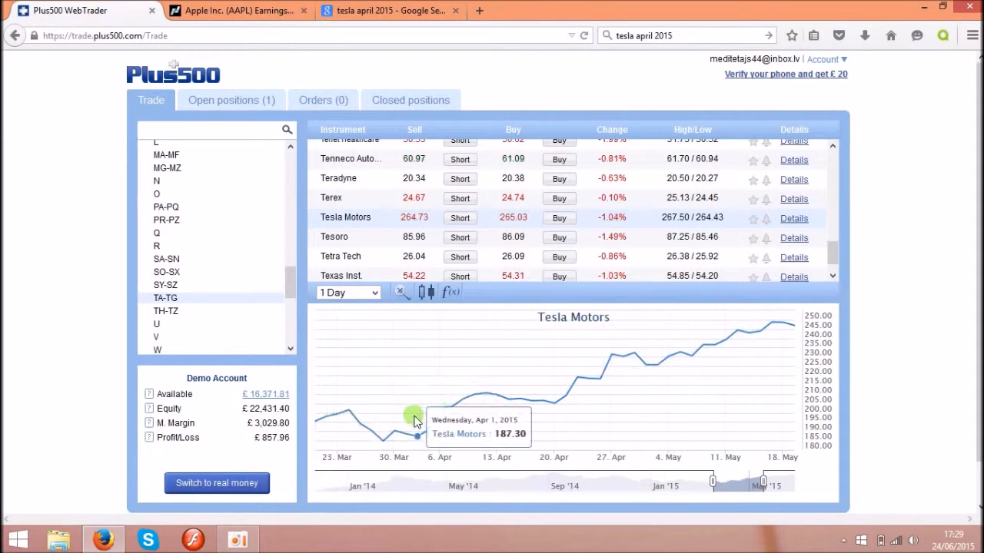
{"action": "mouse_move", "coordinate": [400, 446]}
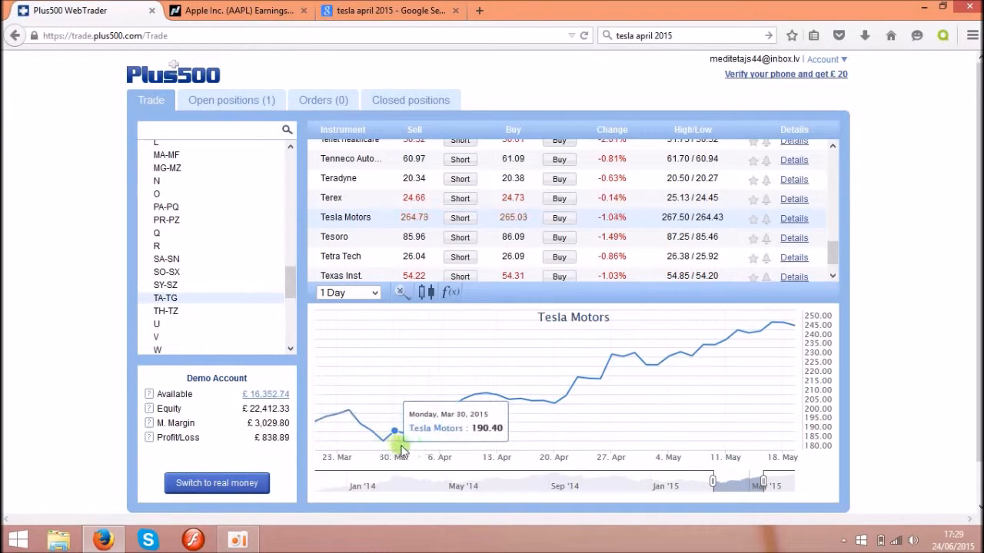
{"action": "mouse_move", "coordinate": [449, 443]}
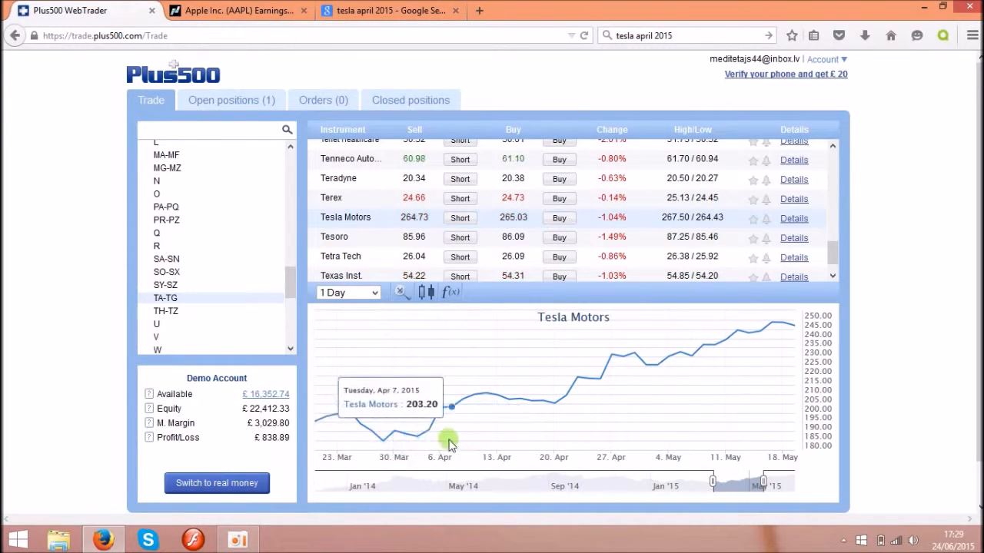
{"action": "mouse_move", "coordinate": [430, 434]}
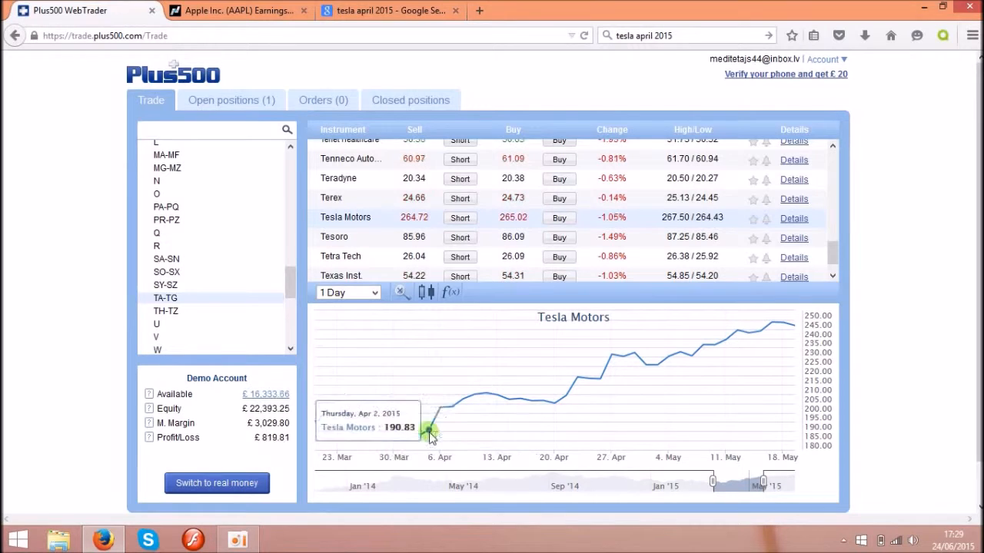
{"action": "mouse_move", "coordinate": [421, 436]}
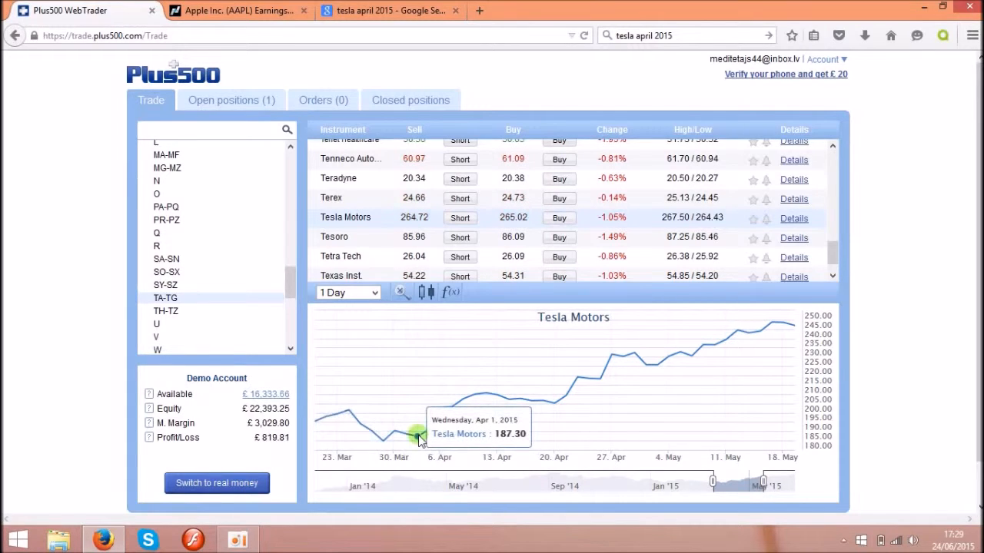
{"action": "mouse_move", "coordinate": [415, 428]}
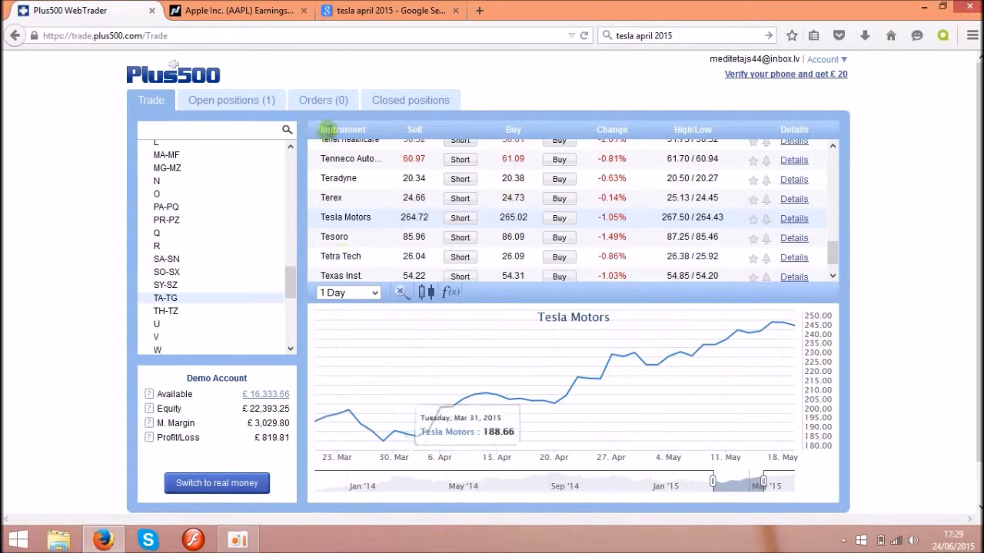
Step: Switch to the 'tesla april 2015' Google results, topped by the Model W announcement
{"action": "left_click", "coordinate": [389, 10]}
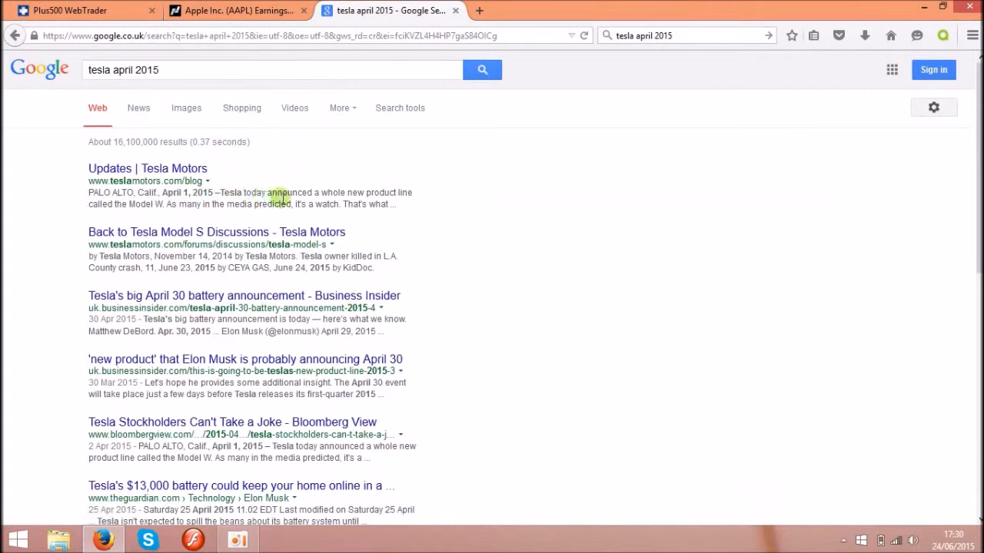
{"action": "mouse_move", "coordinate": [131, 215]}
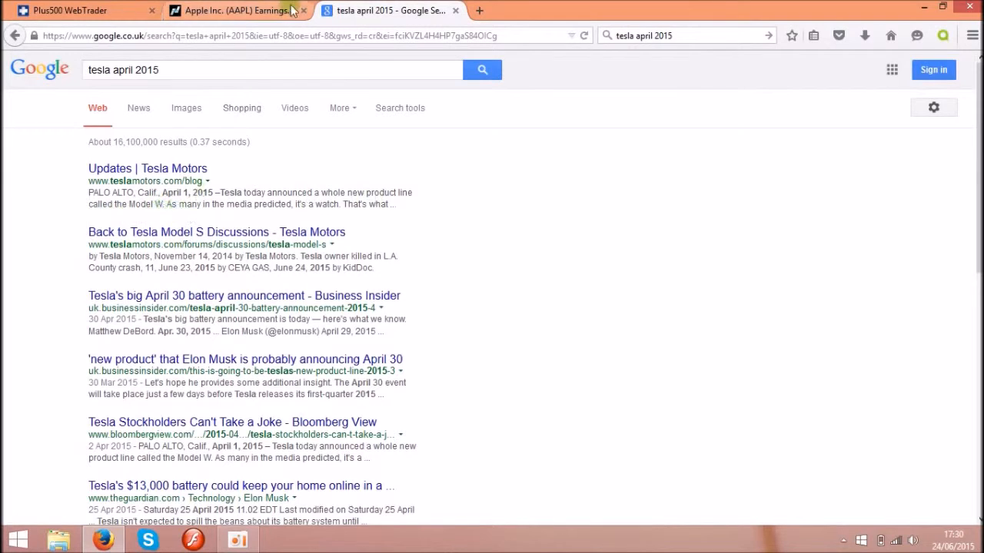
Step: Return to Plus500's Tesla Motors daily chart covering late March to mid-May
{"action": "left_click", "coordinate": [69, 10]}
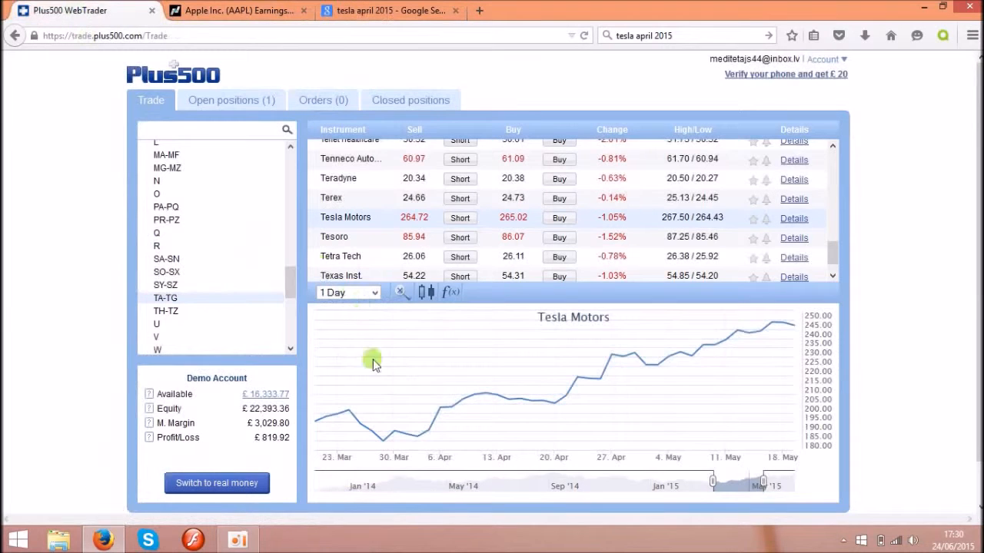
{"action": "mouse_move", "coordinate": [411, 436]}
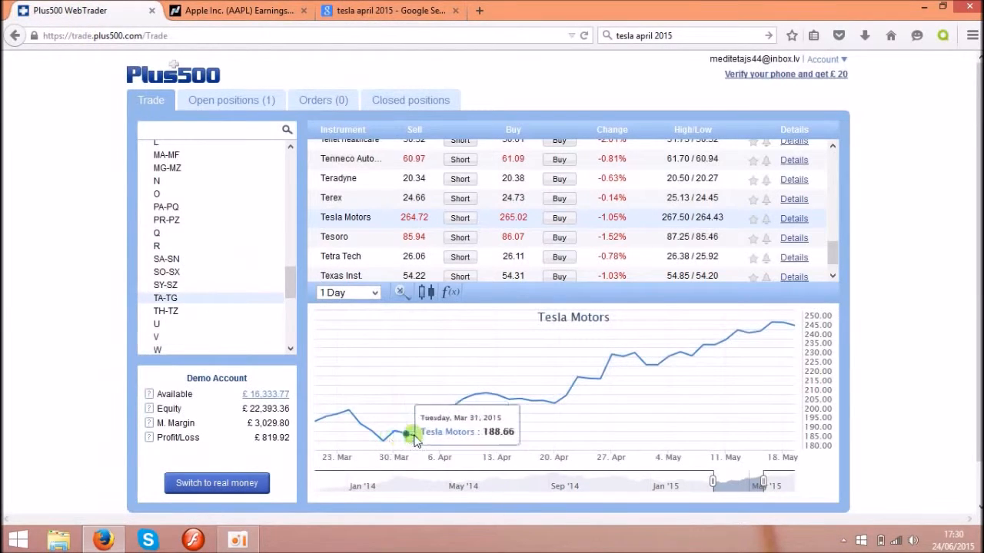
{"action": "mouse_move", "coordinate": [421, 442]}
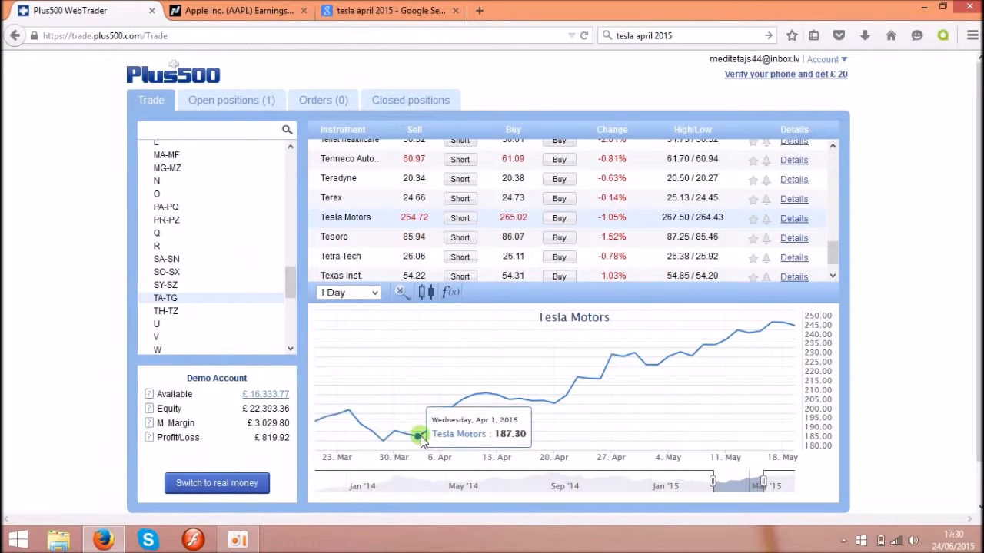
{"action": "mouse_move", "coordinate": [425, 426]}
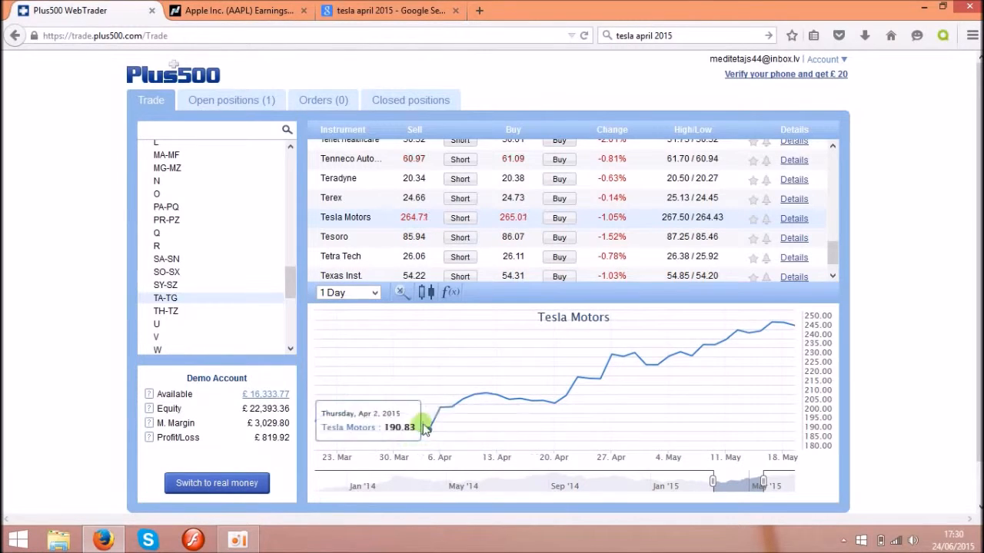
{"action": "mouse_move", "coordinate": [432, 439]}
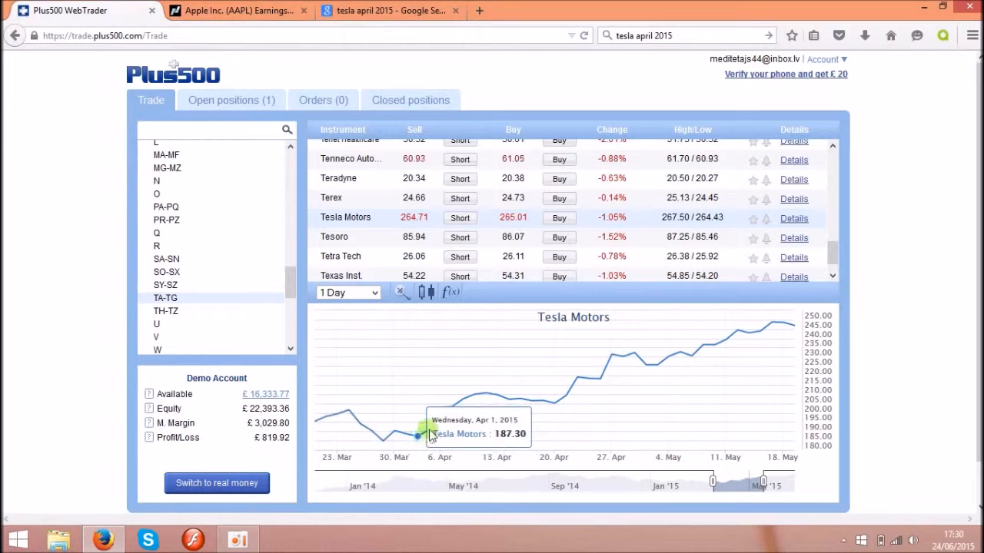
{"action": "mouse_move", "coordinate": [438, 419]}
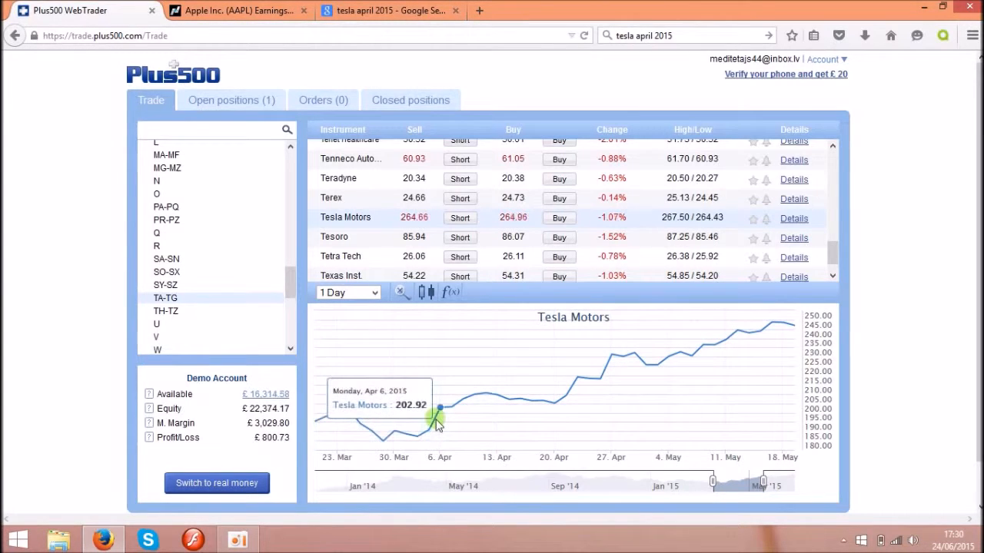
{"action": "mouse_move", "coordinate": [730, 396]}
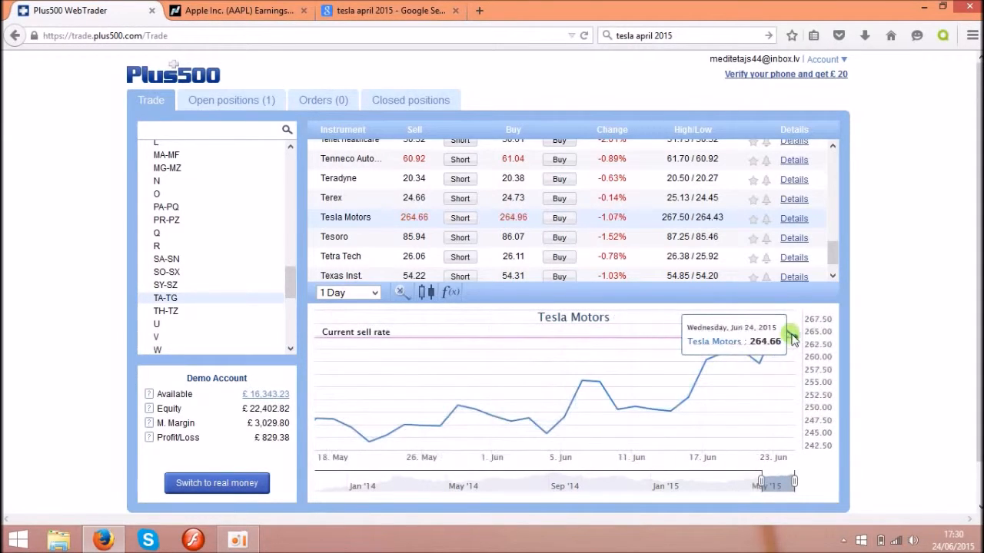
{"action": "mouse_move", "coordinate": [784, 342]}
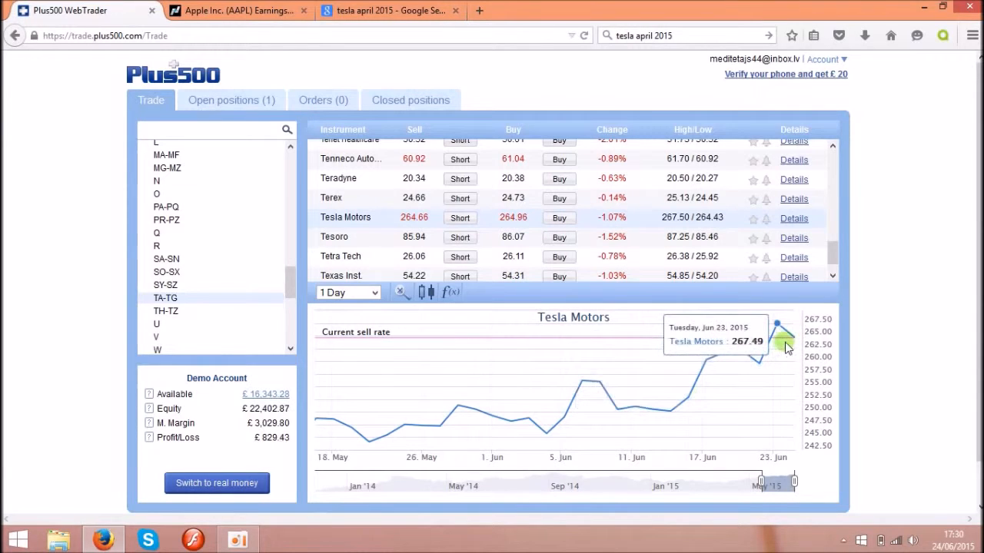
{"action": "mouse_move", "coordinate": [730, 388]}
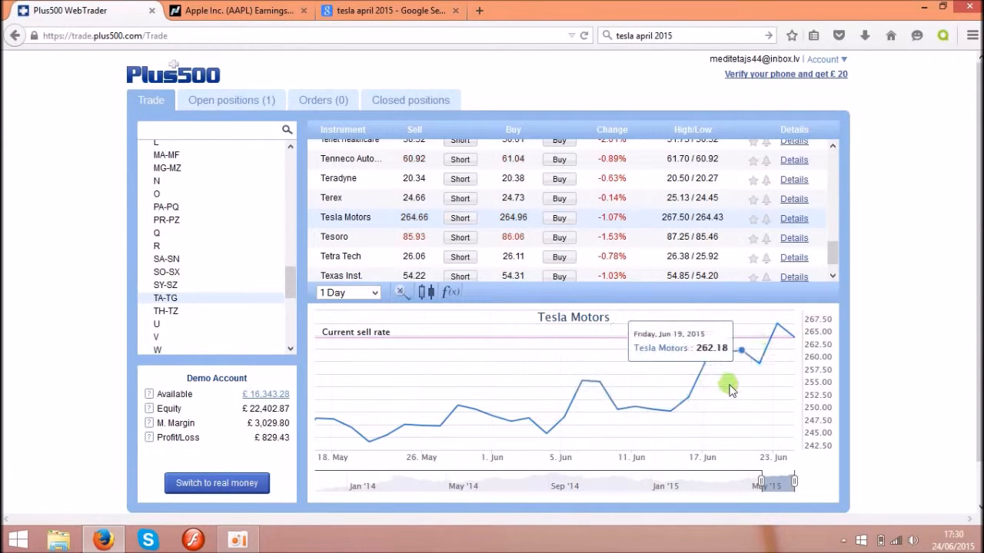
{"action": "mouse_move", "coordinate": [490, 386]}
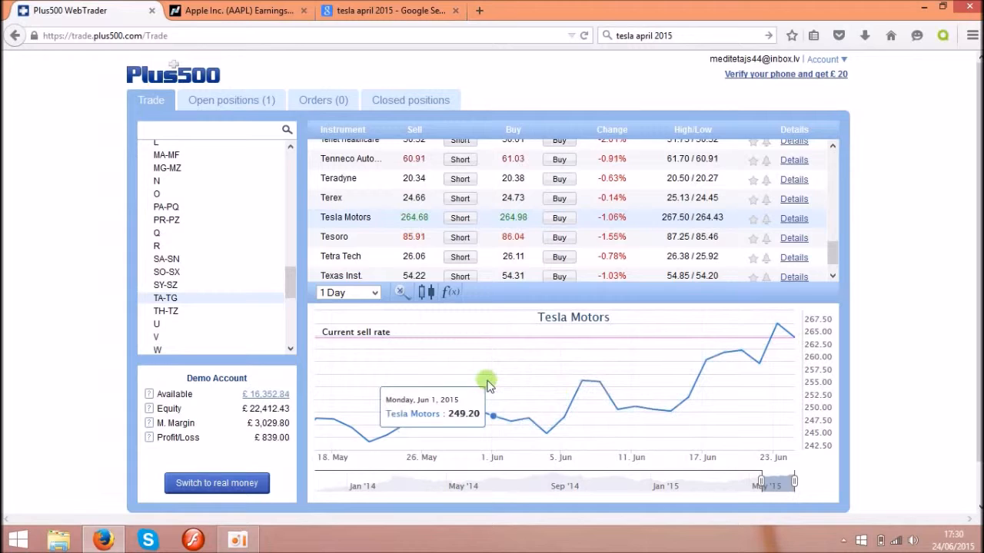
{"action": "mouse_move", "coordinate": [410, 361]}
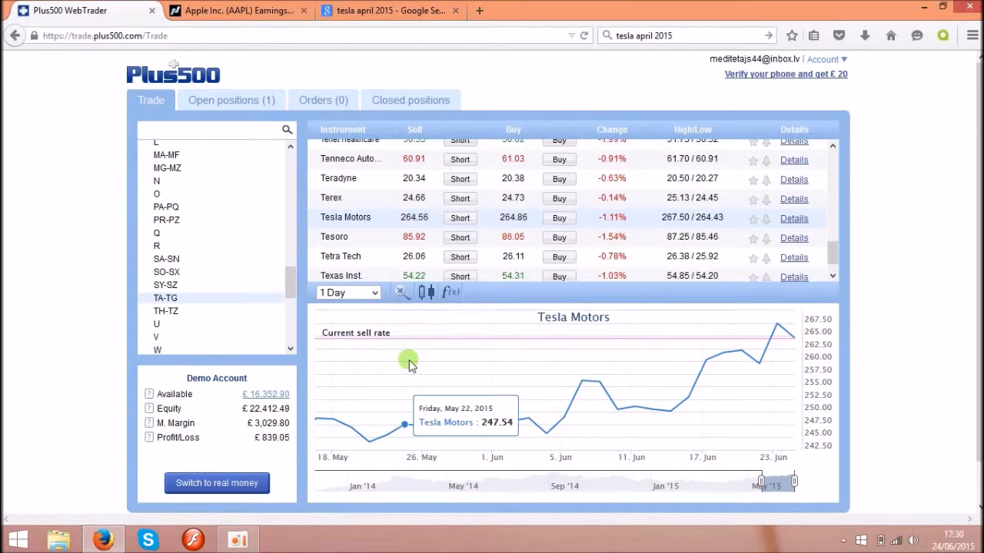
{"action": "mouse_move", "coordinate": [369, 382]}
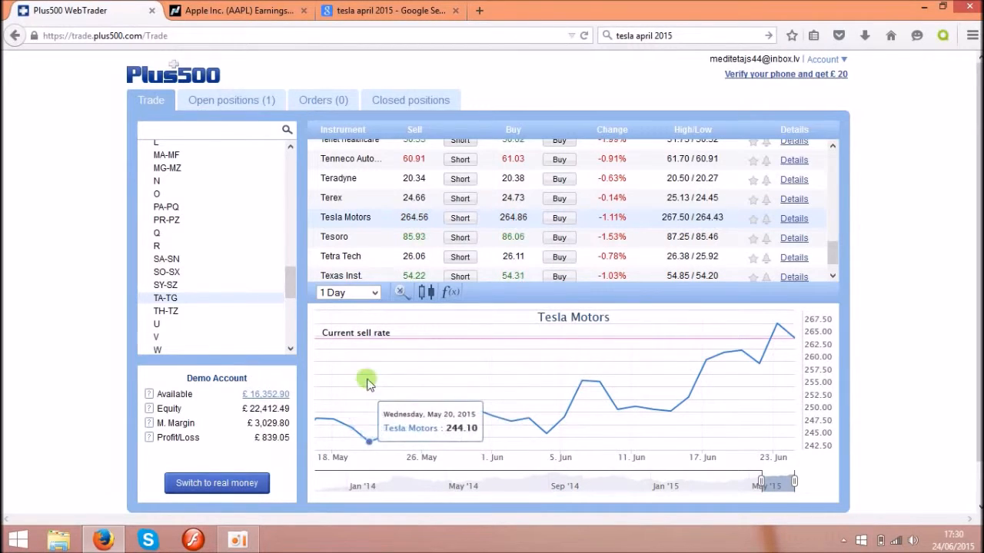
{"action": "mouse_move", "coordinate": [142, 86]}
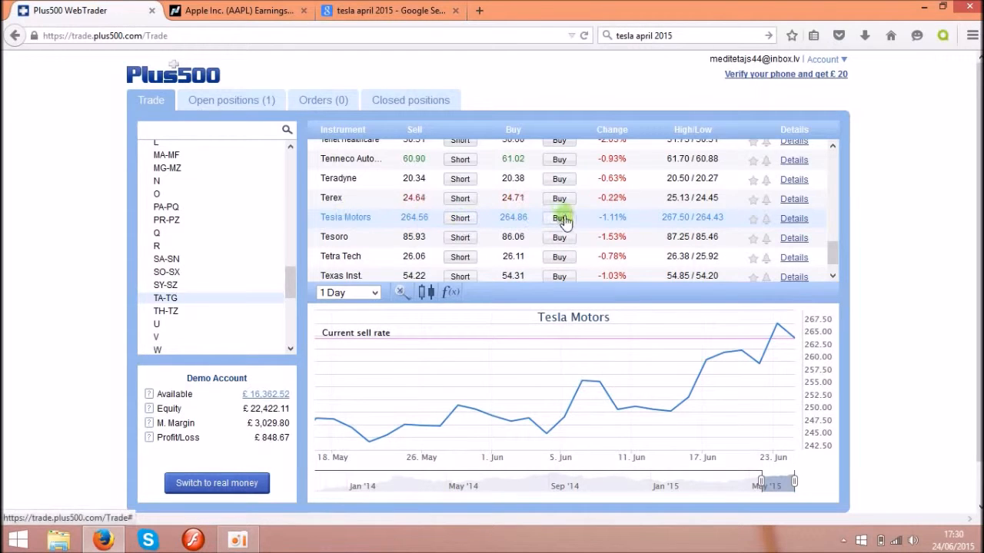
Step: Open the Tesla Motors buy form for 580 shares at a 264.86 rate
{"action": "left_click", "coordinate": [558, 217]}
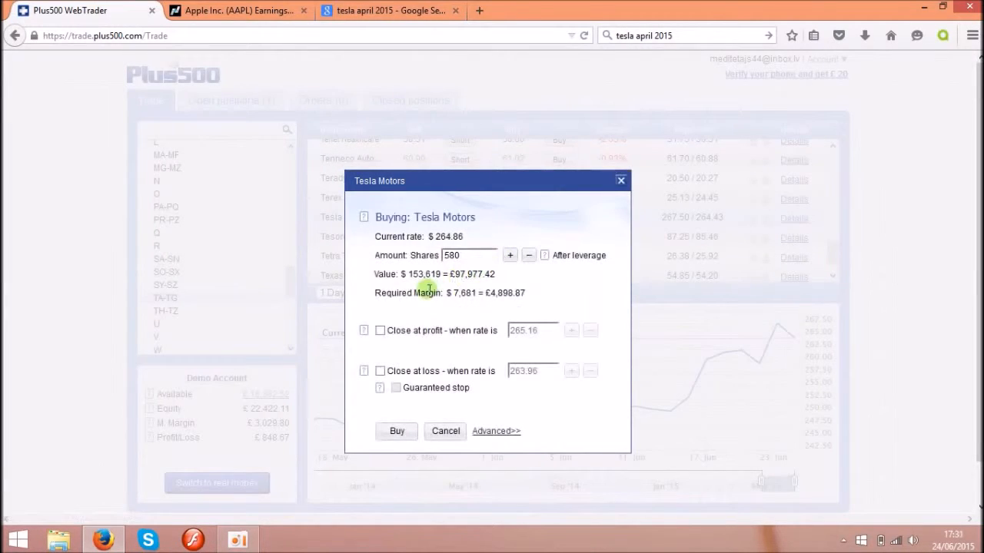
{"action": "mouse_move", "coordinate": [552, 293]}
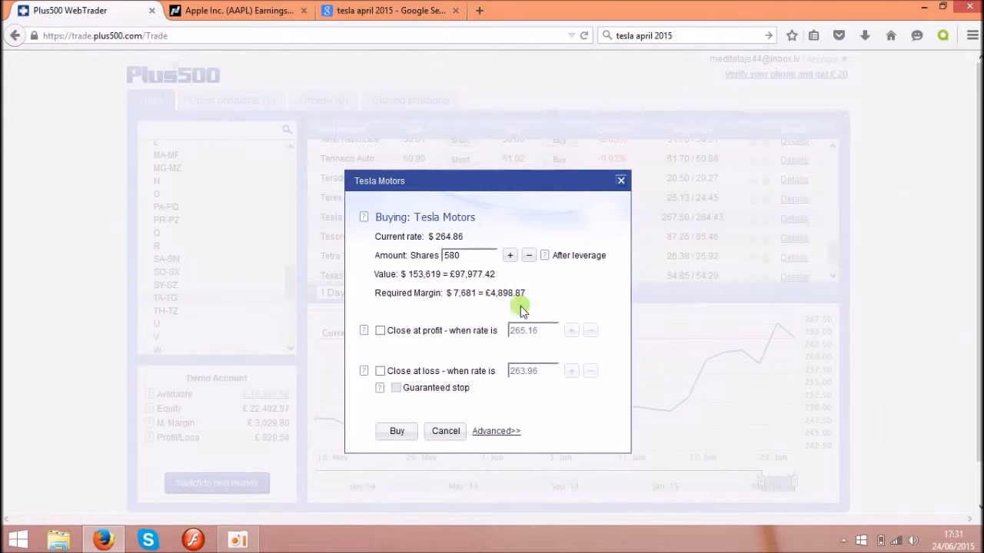
{"action": "mouse_move", "coordinate": [442, 315]}
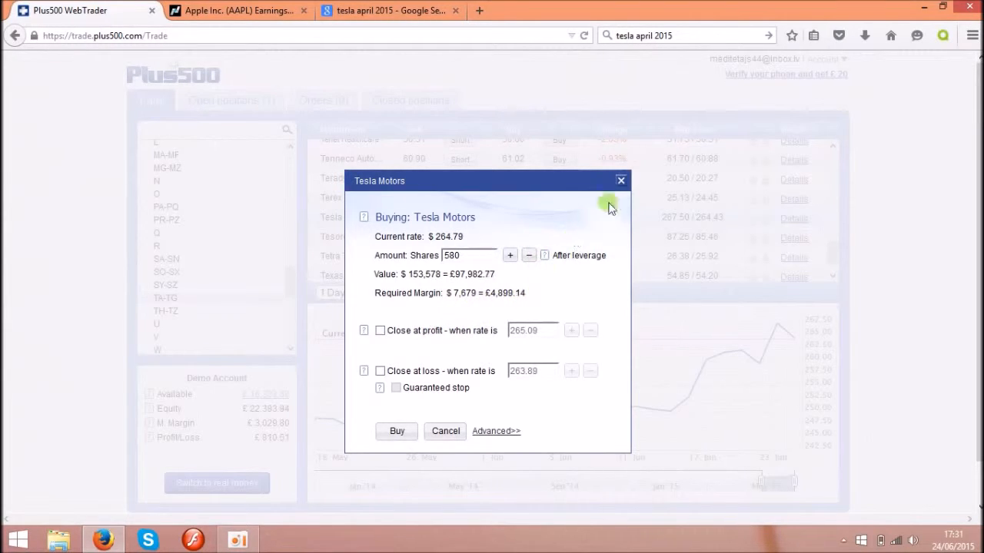
Step: Close the Tesla buy form and open the US BR–BZ group, Brocade to Buckeye Partners
{"action": "left_click", "coordinate": [620, 181]}
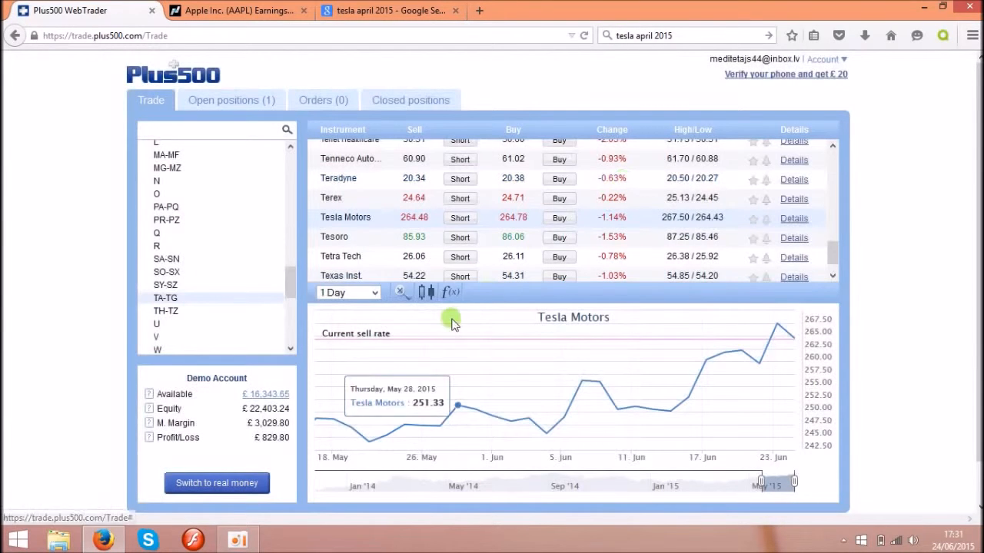
{"action": "mouse_move", "coordinate": [376, 378]}
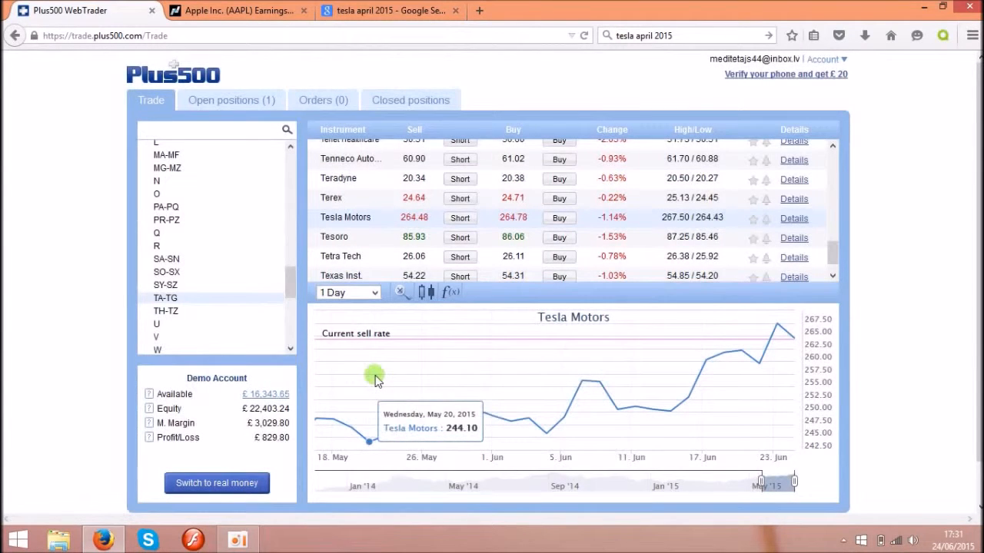
{"action": "mouse_move", "coordinate": [292, 289]}
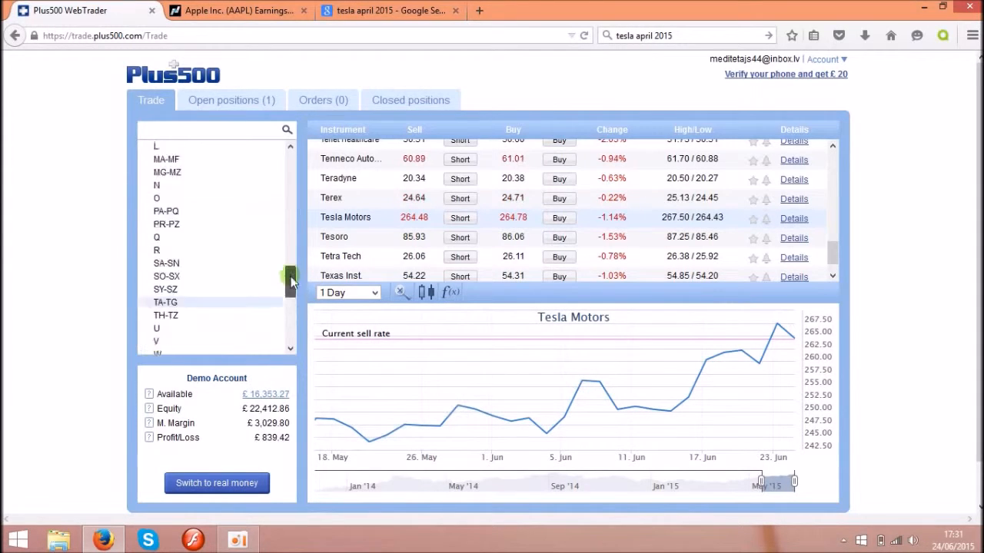
{"action": "scroll", "scroll_direction": "up", "scroll_amount": 3}
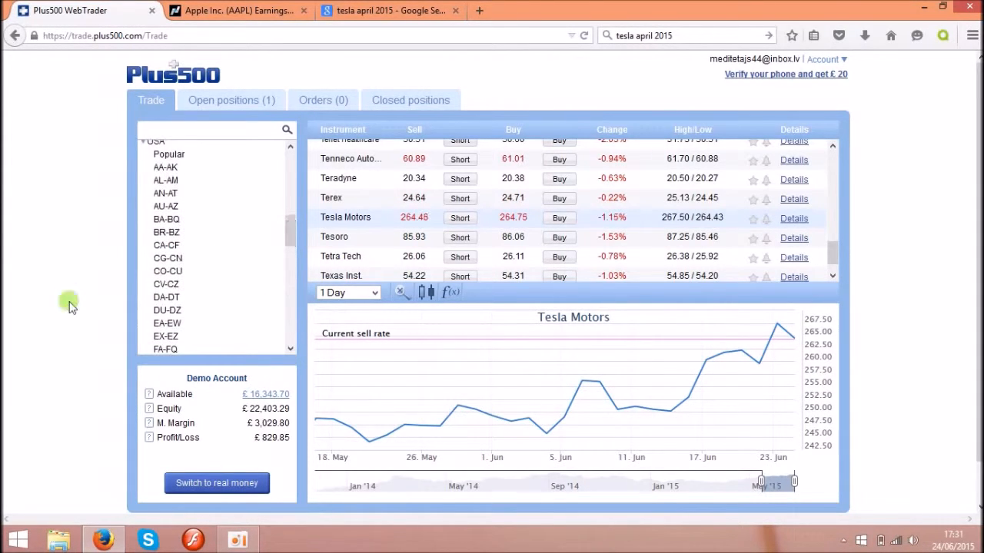
{"action": "left_click", "coordinate": [166, 232]}
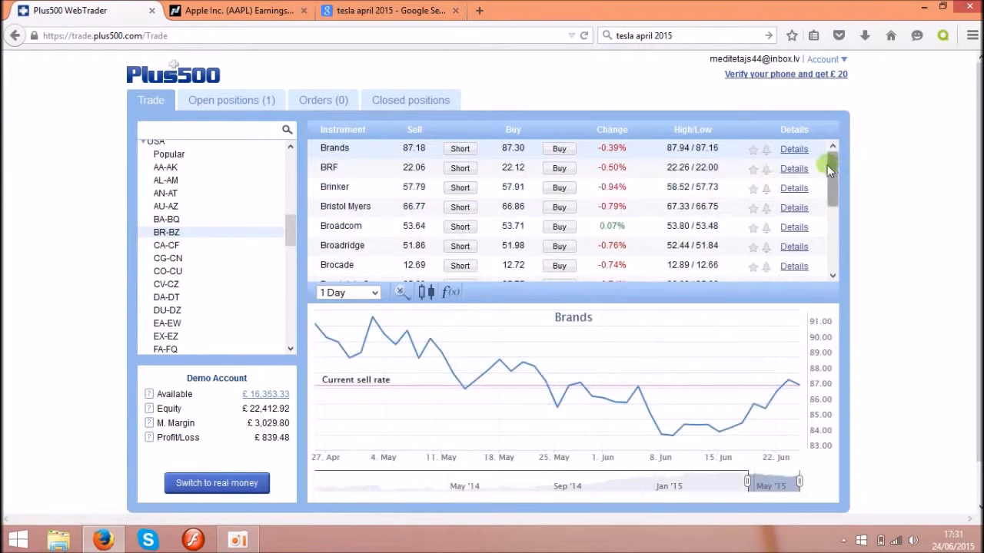
{"action": "scroll", "scroll_direction": "down", "scroll_amount": 3}
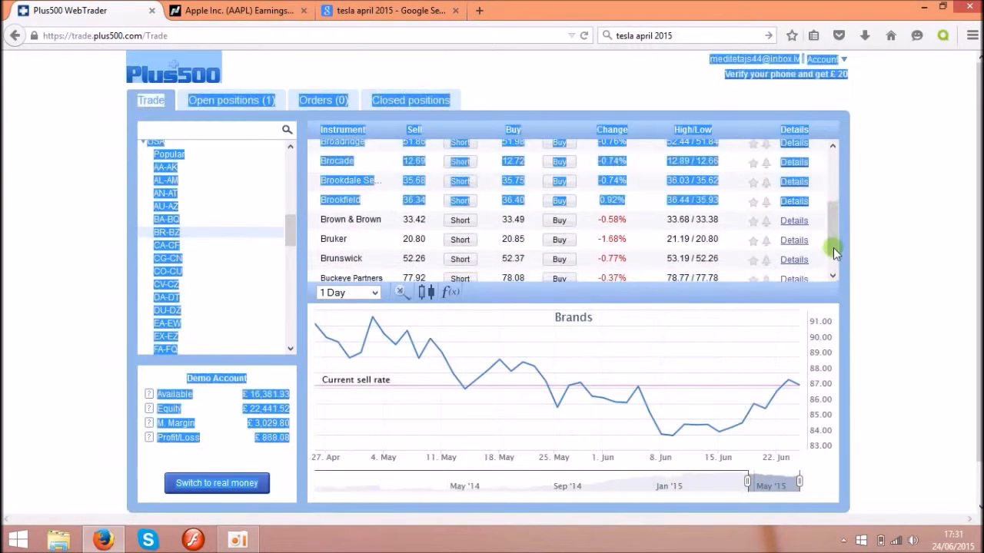
{"action": "scroll", "scroll_direction": "up", "scroll_amount": 3}
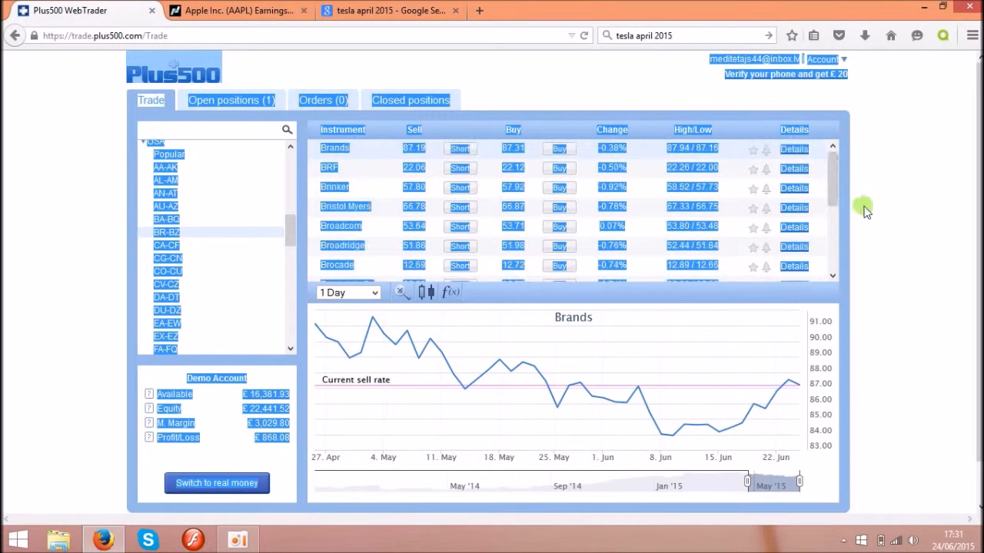
{"action": "scroll", "scroll_direction": "down", "scroll_amount": 3}
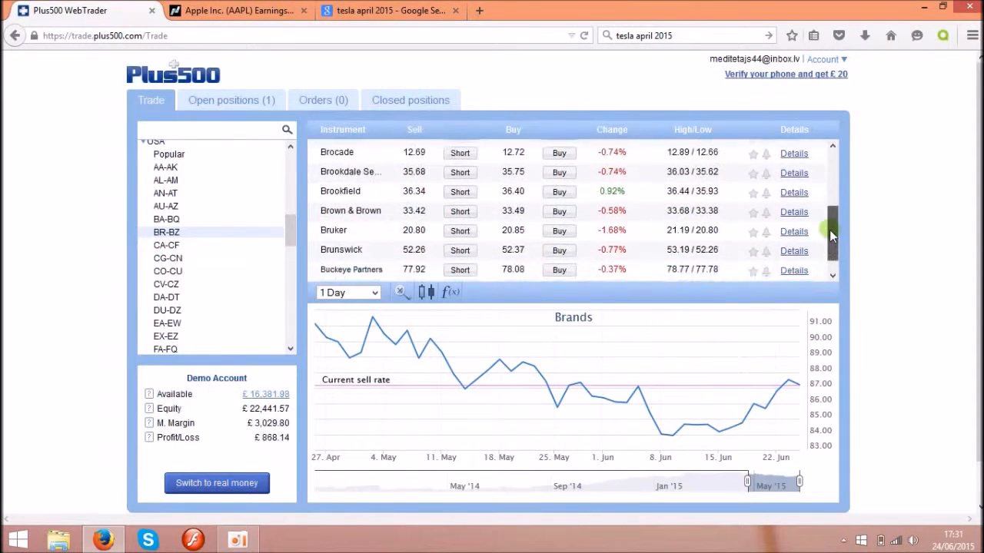
{"action": "scroll", "scroll_direction": "up", "scroll_amount": 3}
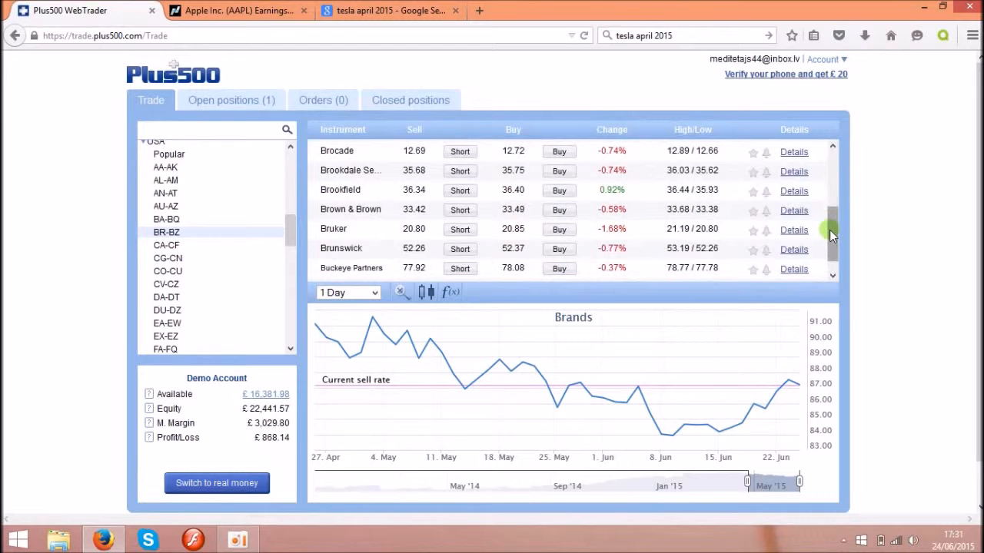